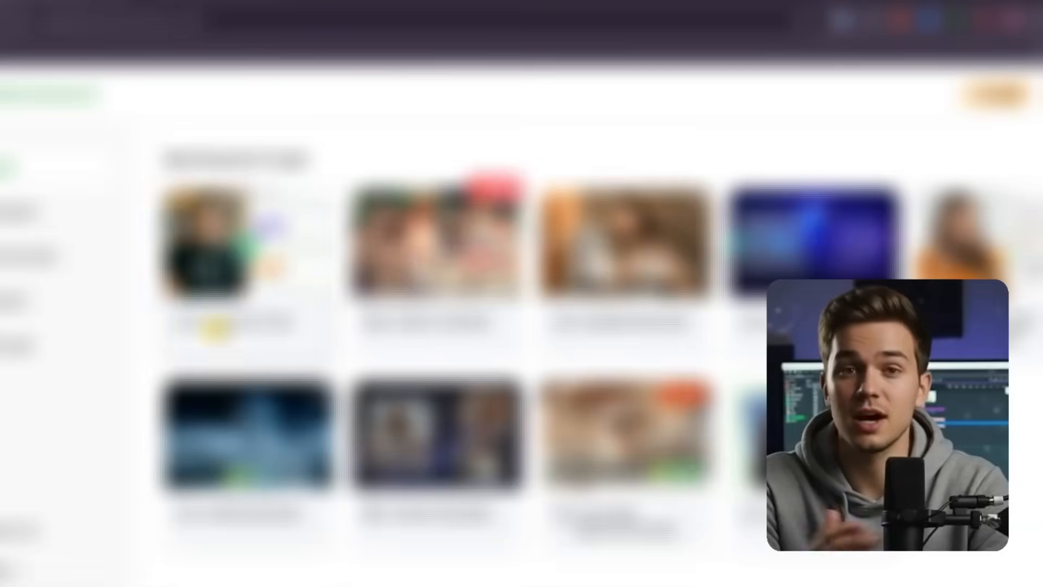
- Browse the AI Tools list and launch the AI Speech to Text tool
scroll("down", 3)
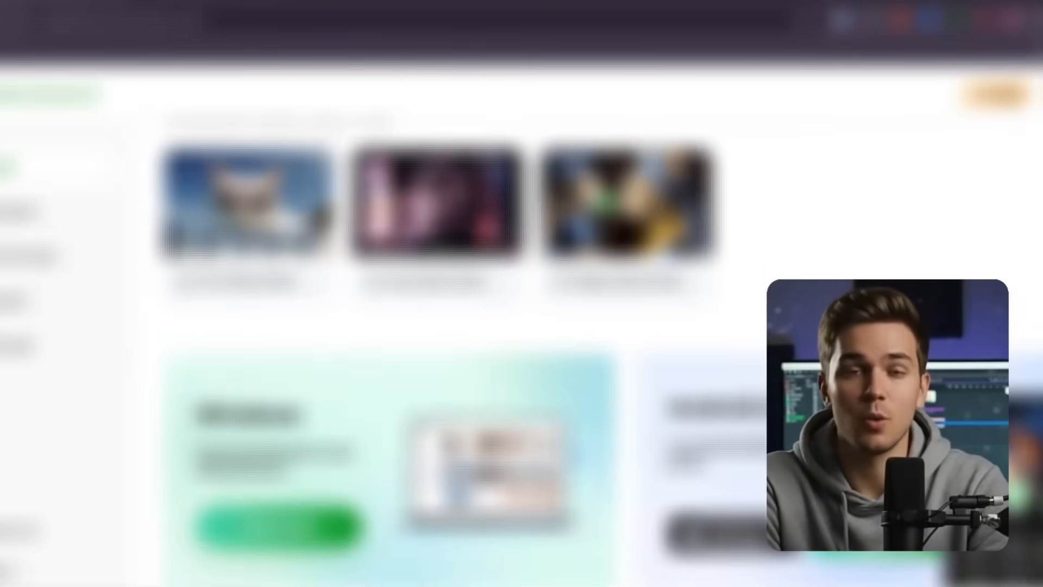
left_click(69, 545)
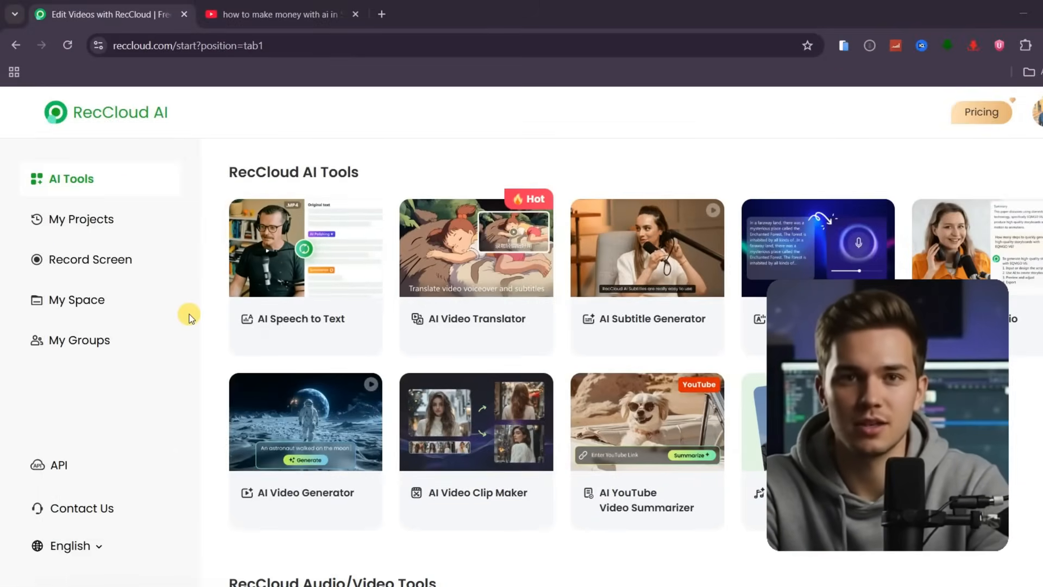
scroll("down", 3)
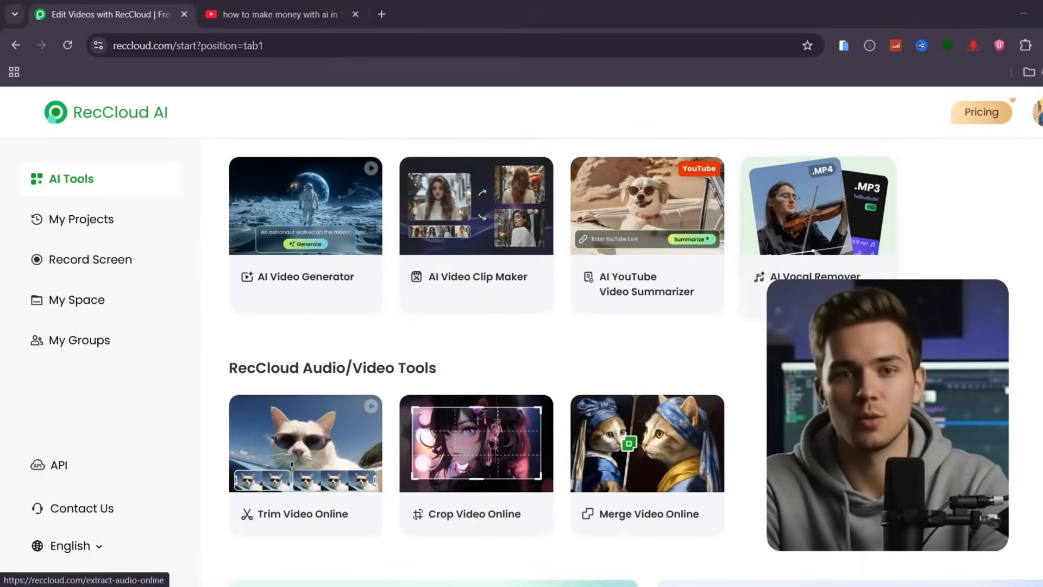
scroll("down", 3)
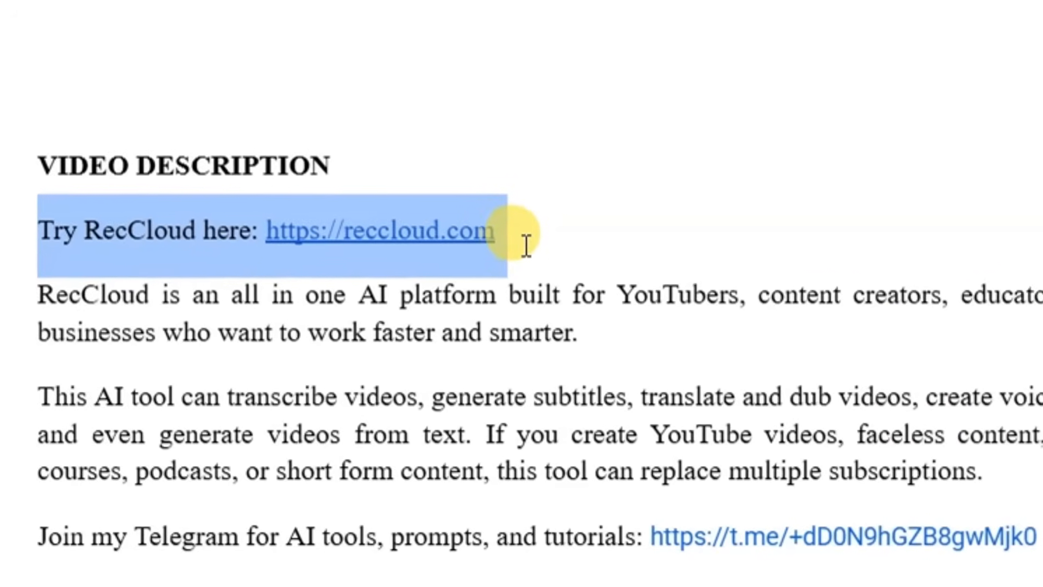
scroll("down", 3)
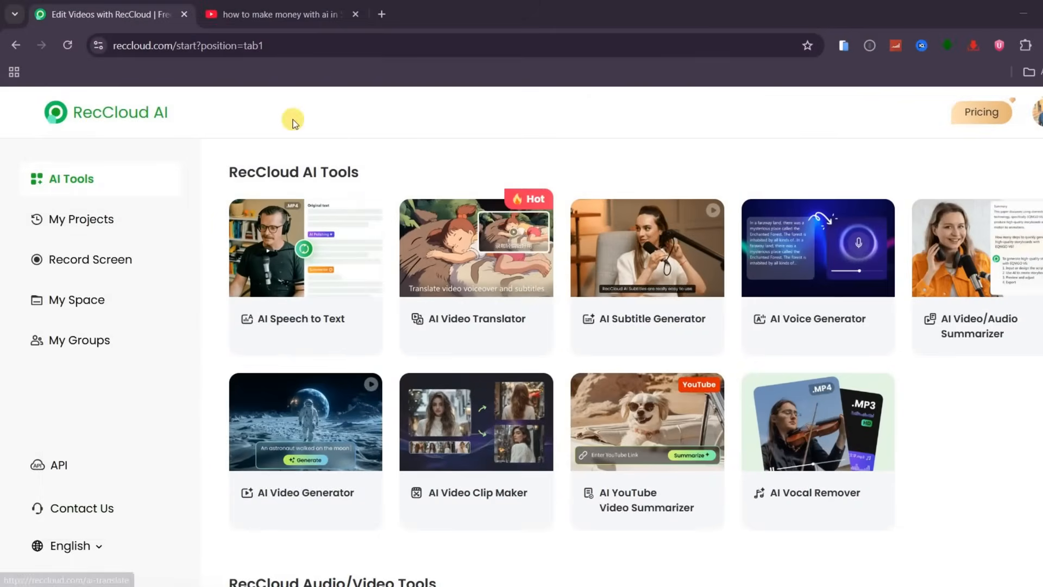
mouse_move(388, 279)
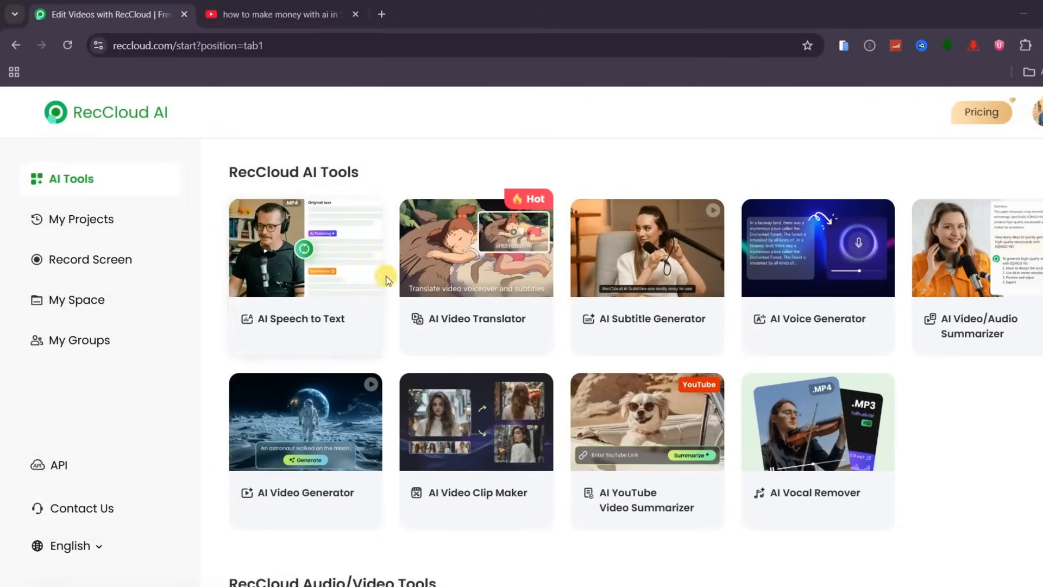
scroll("down", 3)
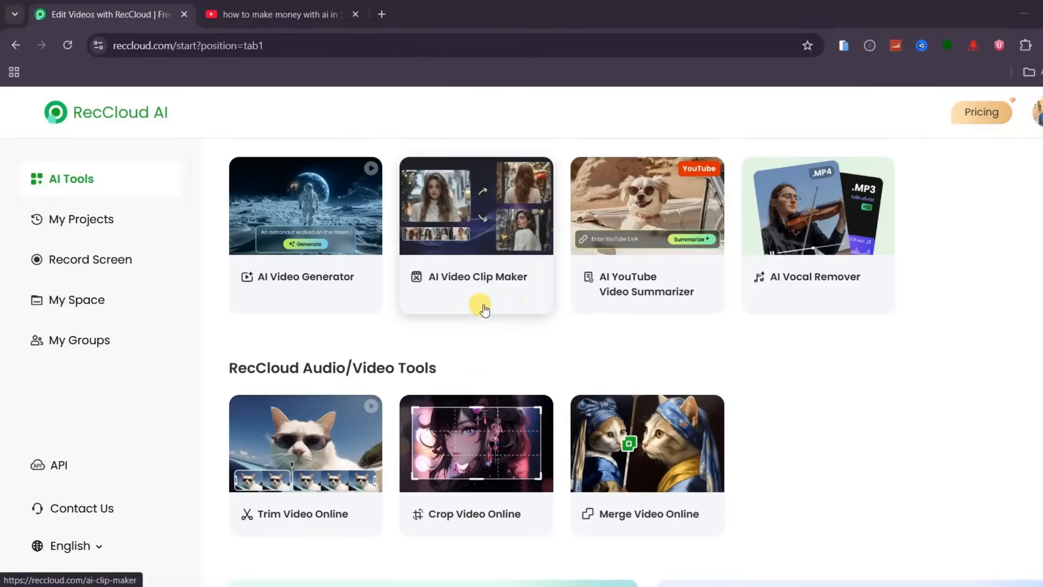
scroll("down", 3)
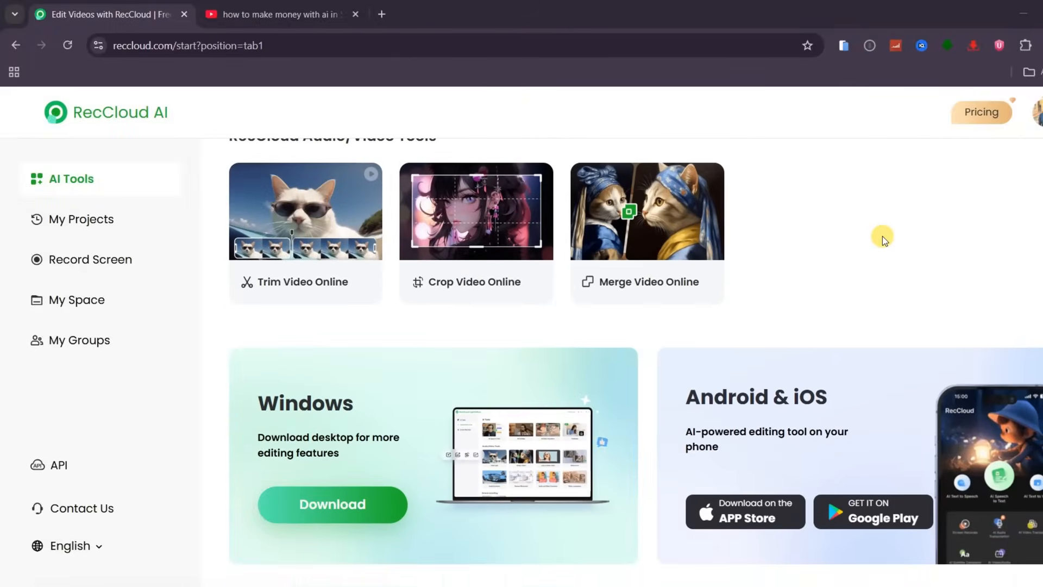
mouse_move(332, 507)
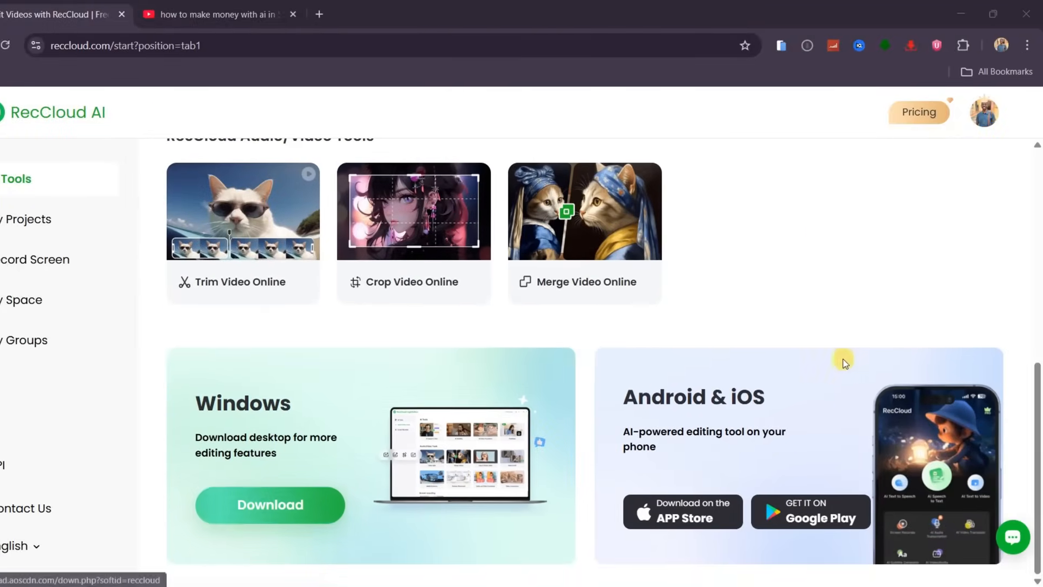
left_click(681, 512)
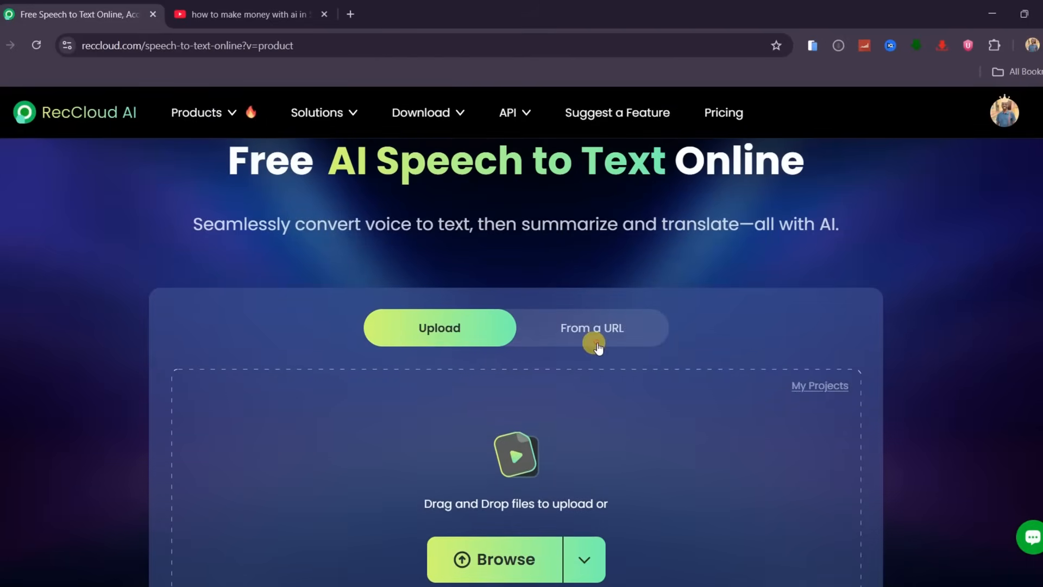
- Switch to URL input, grab the '$5,000 in 5 Days' YouTube share link, and choose Concise summary
left_click(591, 327)
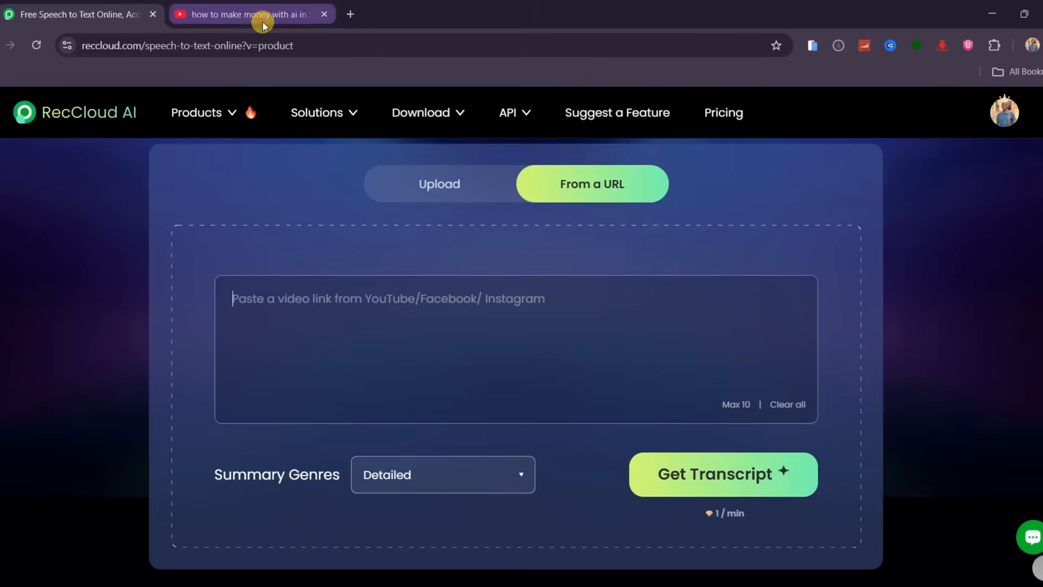
left_click(249, 14)
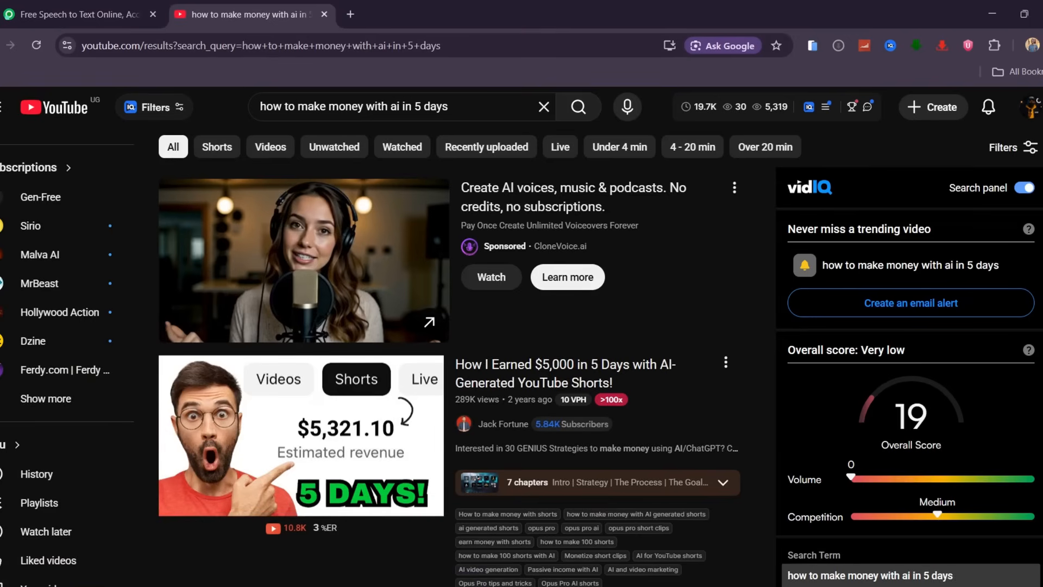
mouse_move(473, 373)
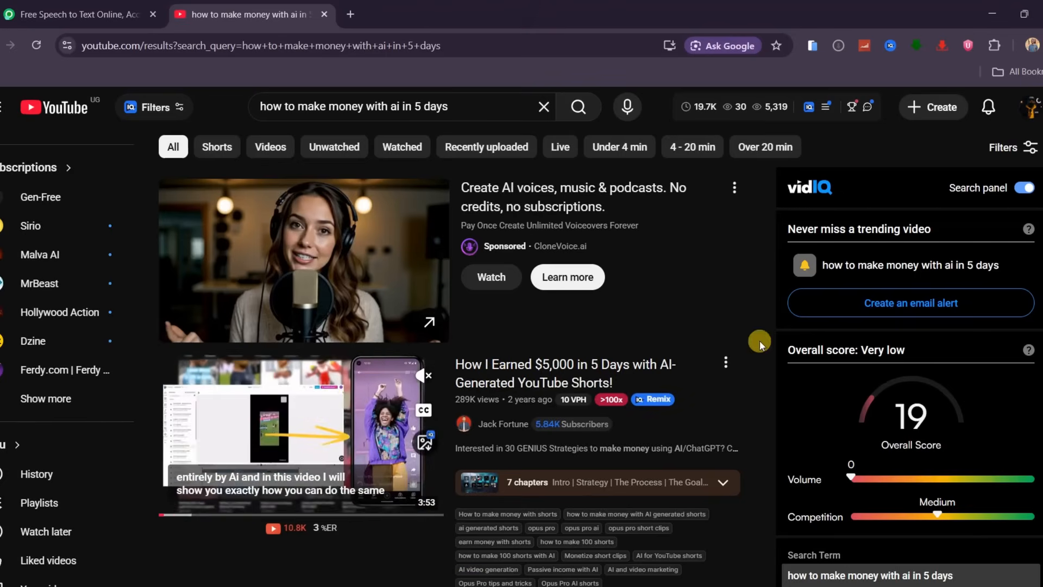
left_click(725, 363)
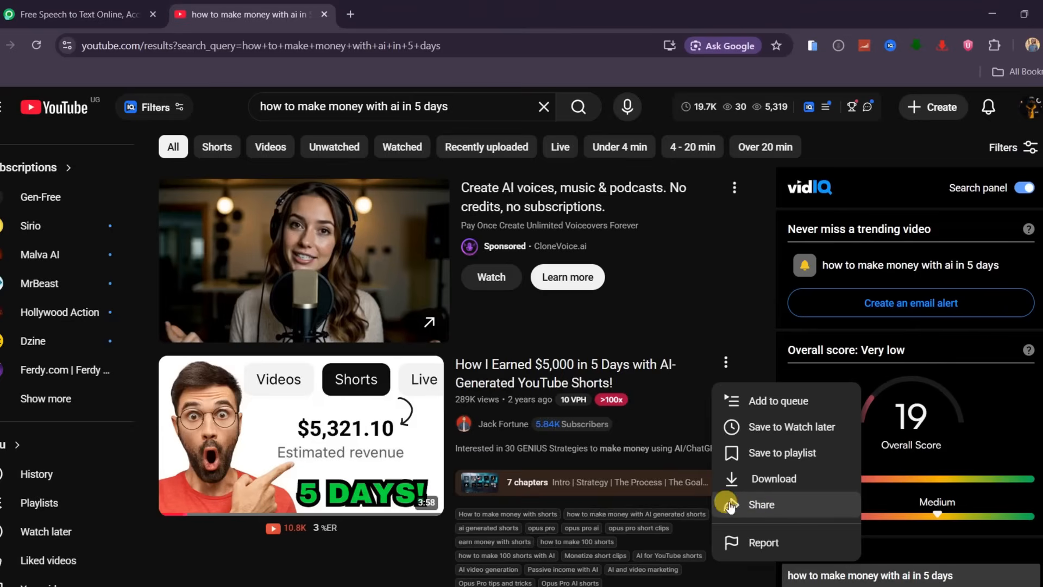
left_click(760, 504)
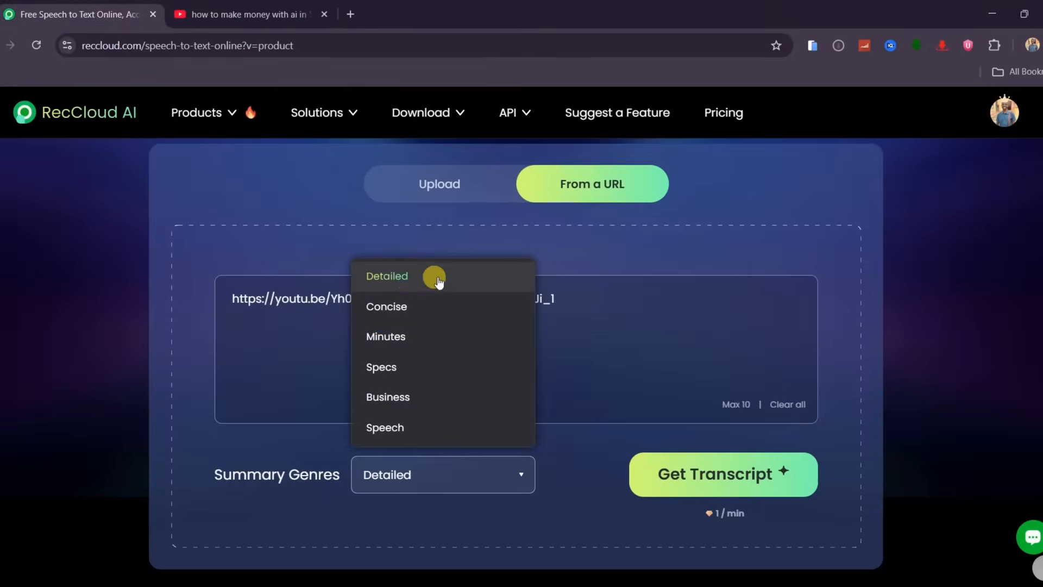
left_click(386, 306)
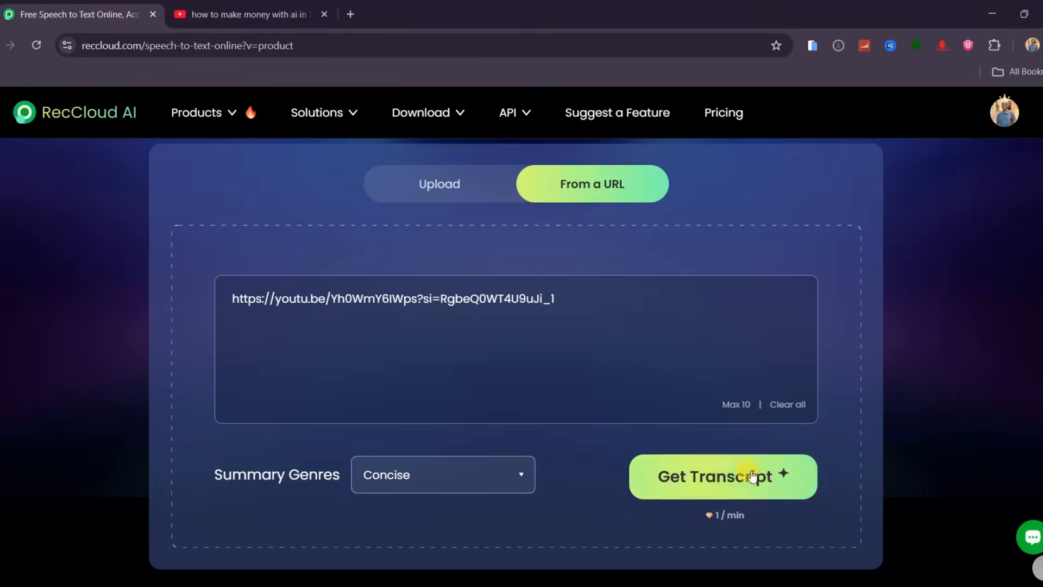
- Generate the AI-polished transcript and concise summary and review them
left_click(723, 475)
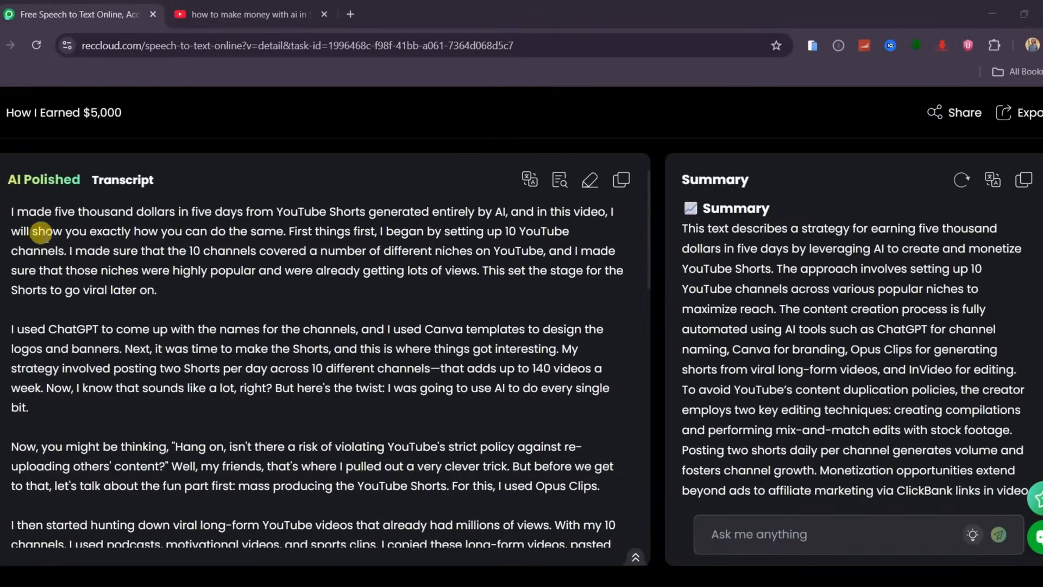
scroll("down", 3)
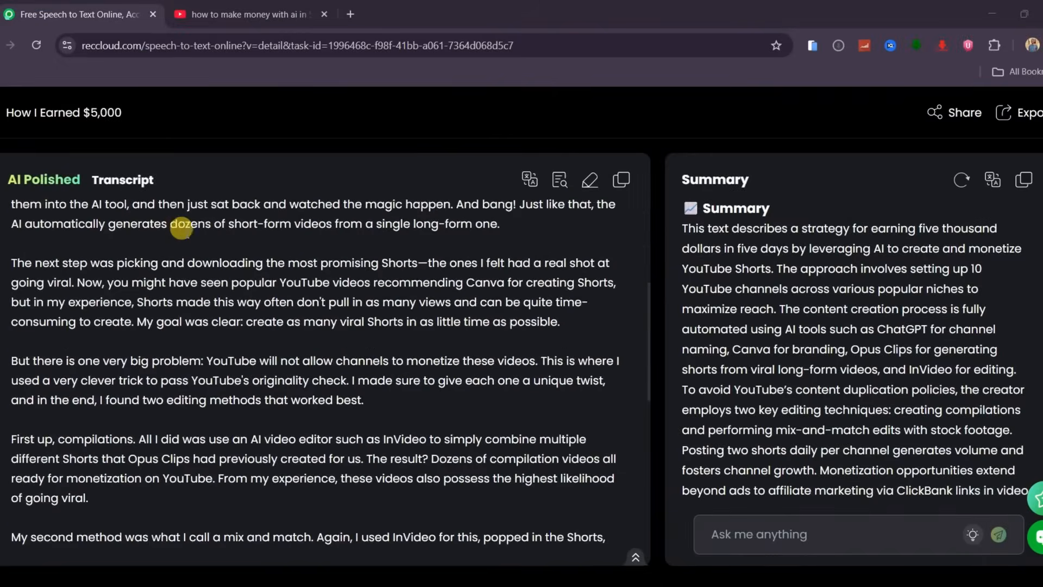
scroll("up", 3)
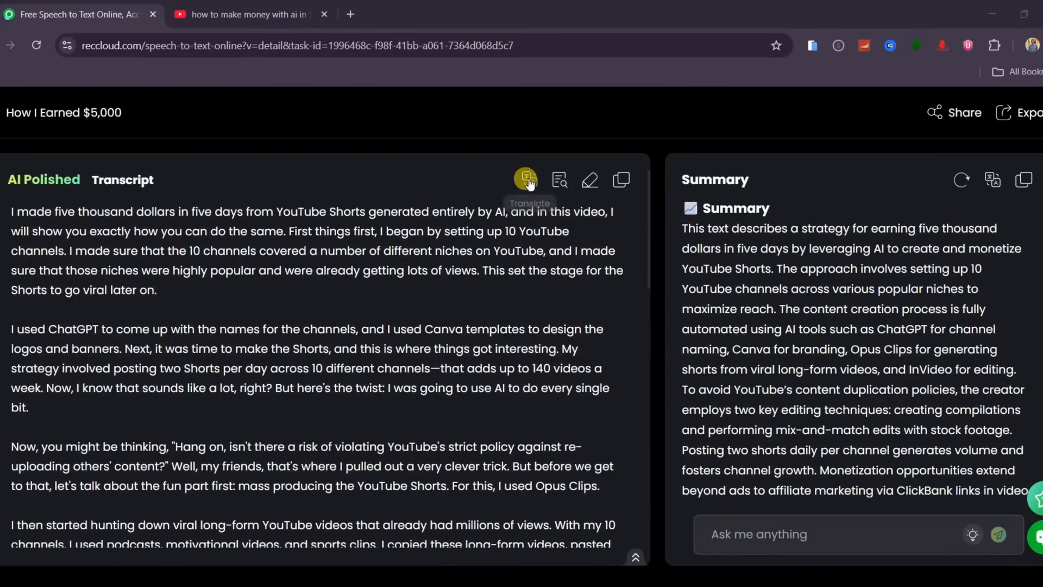
mouse_move(620, 179)
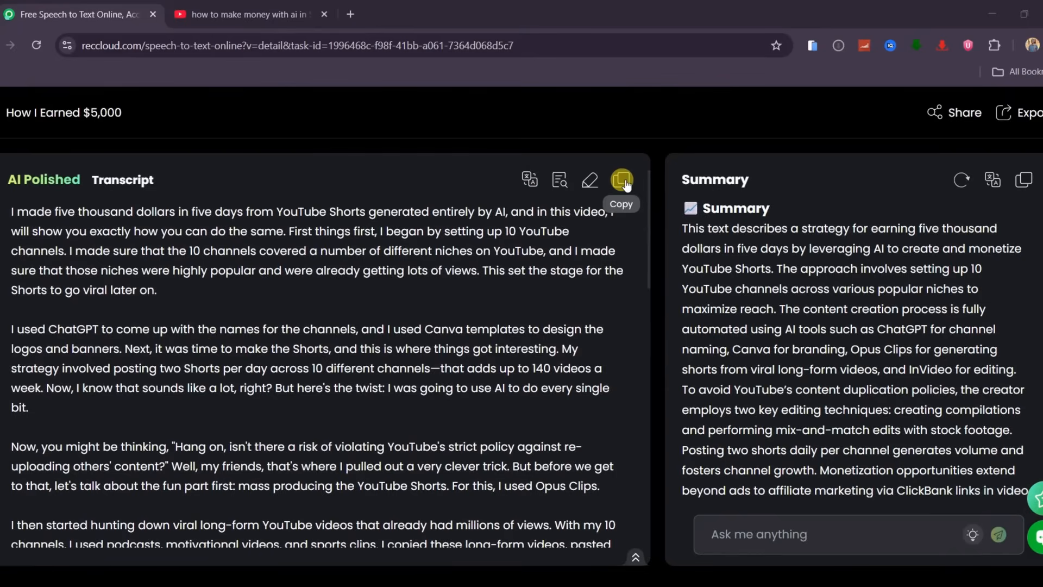
scroll("down", 3)
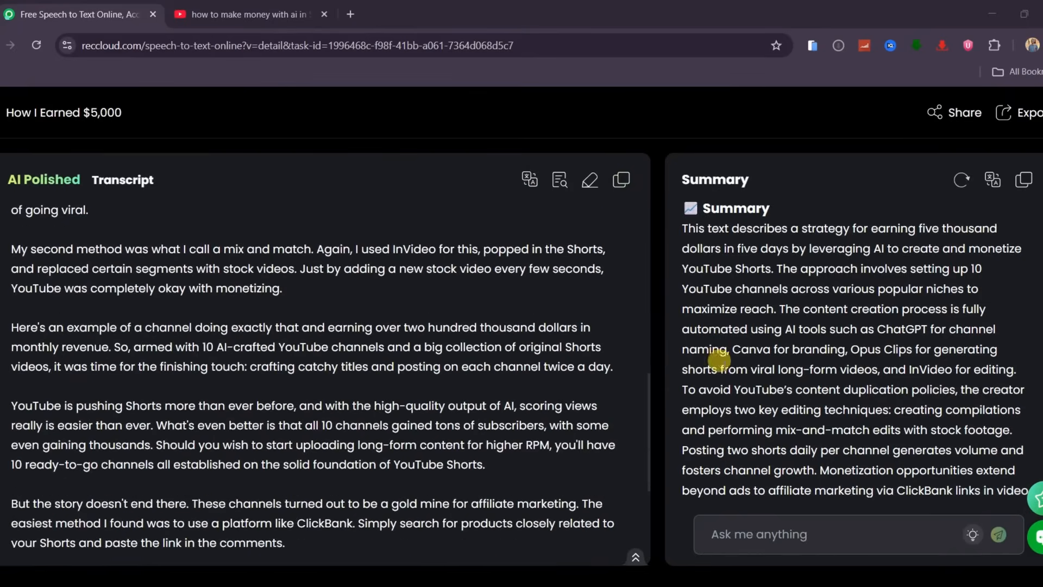
mouse_move(728, 247)
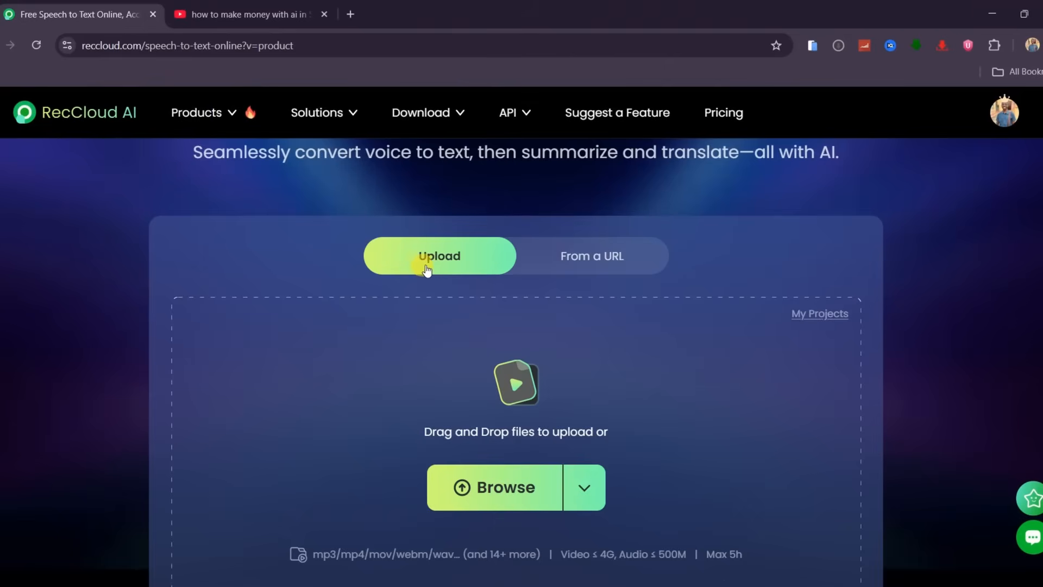
- Upload the 'Give me 54 seconds' file, set High Accuracy, and keep the Detailed summary type
scroll("down", 3)
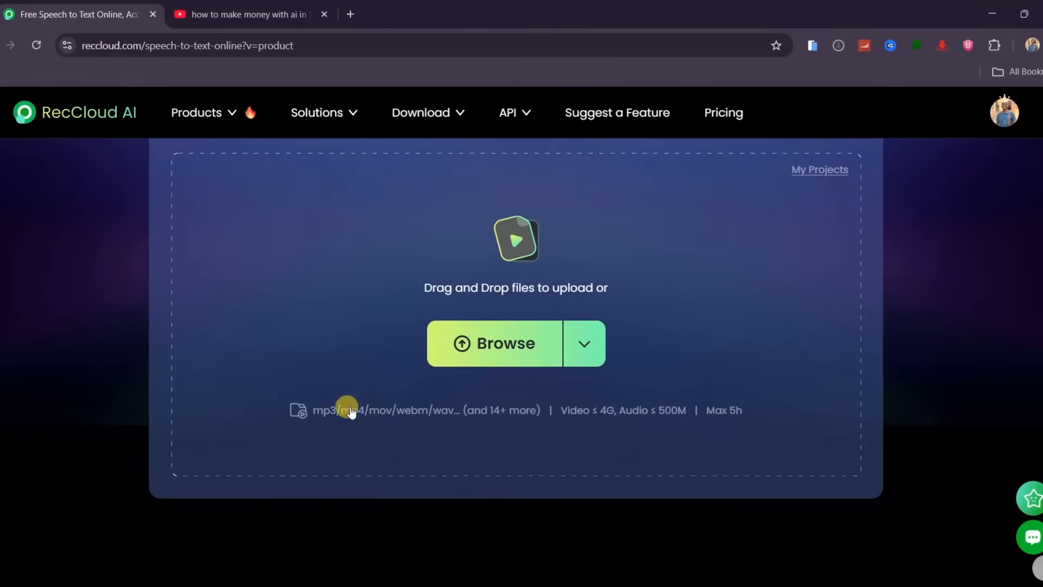
mouse_move(349, 414)
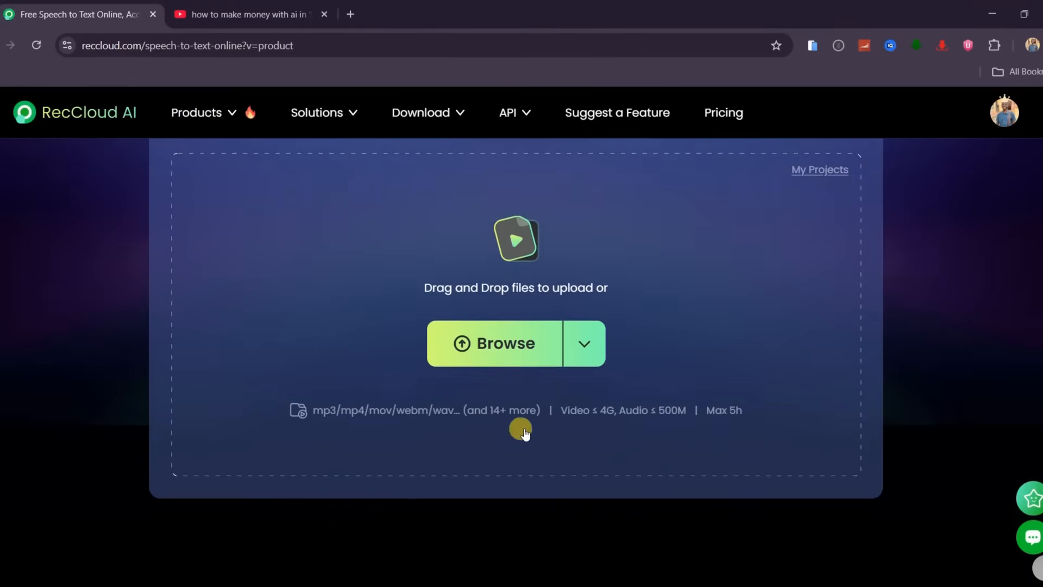
mouse_move(720, 384)
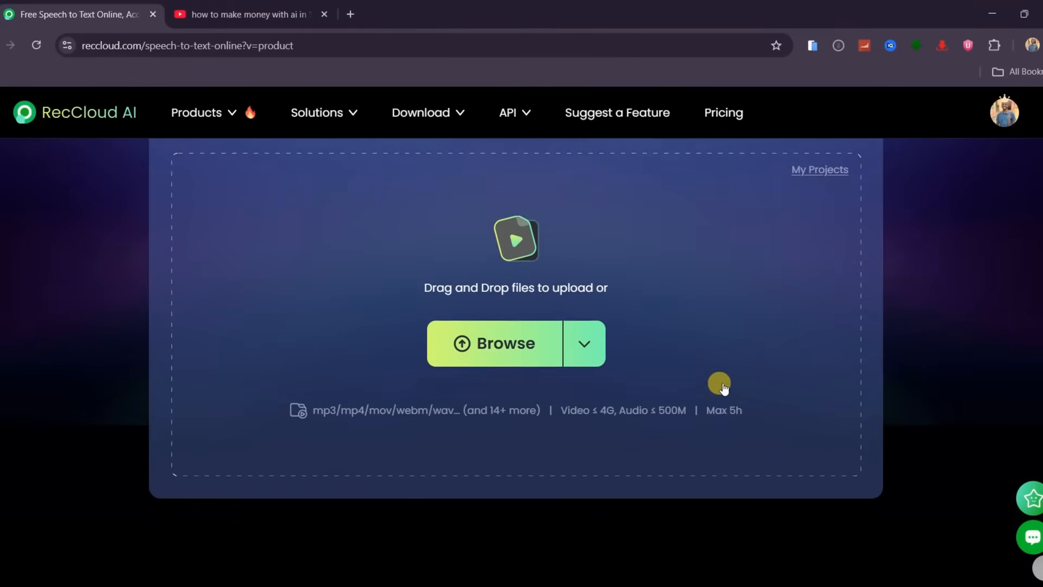
mouse_move(523, 357)
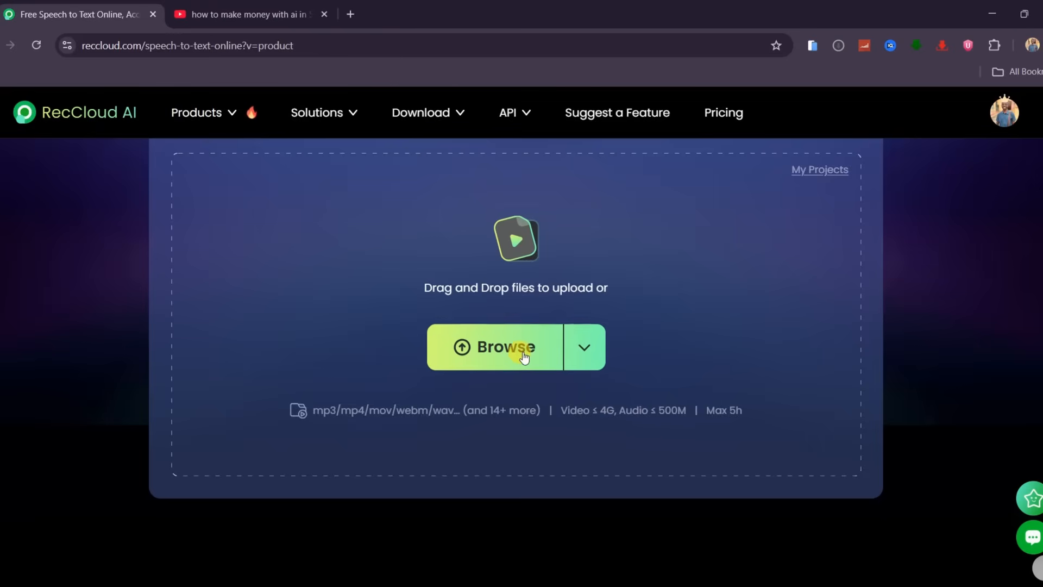
left_click(494, 346)
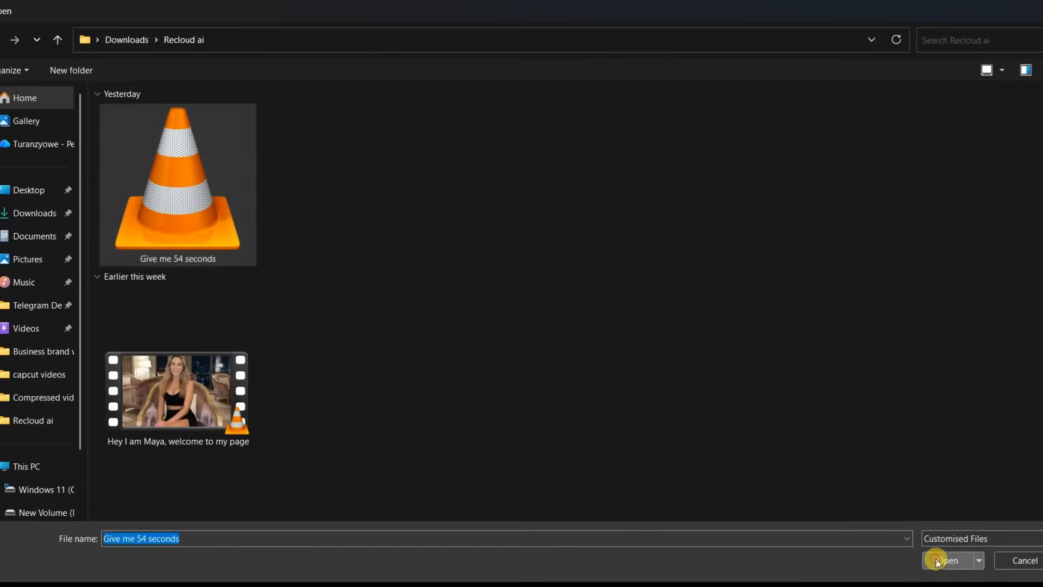
left_click(947, 560)
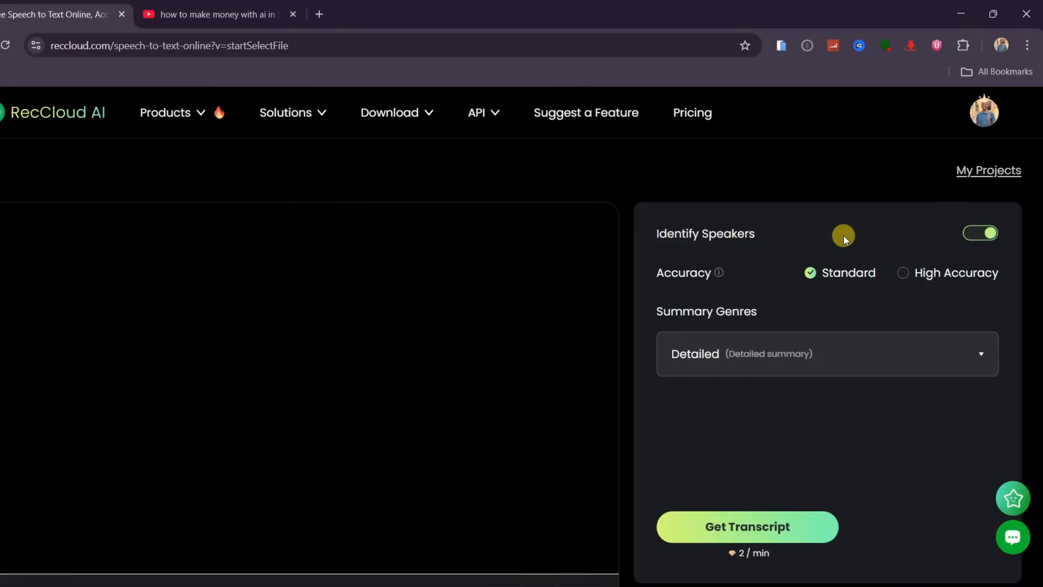
mouse_move(958, 259)
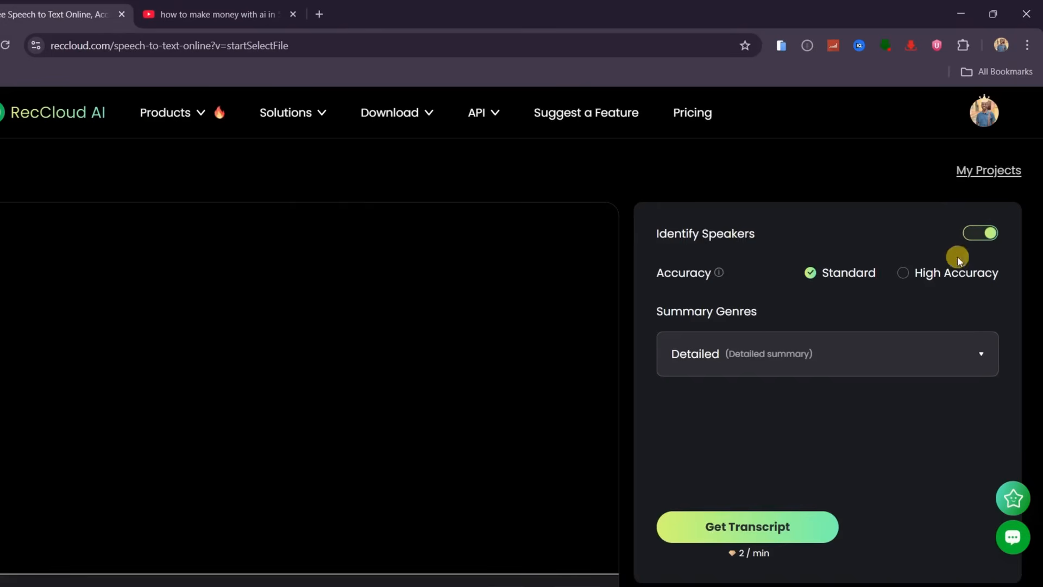
left_click(902, 271)
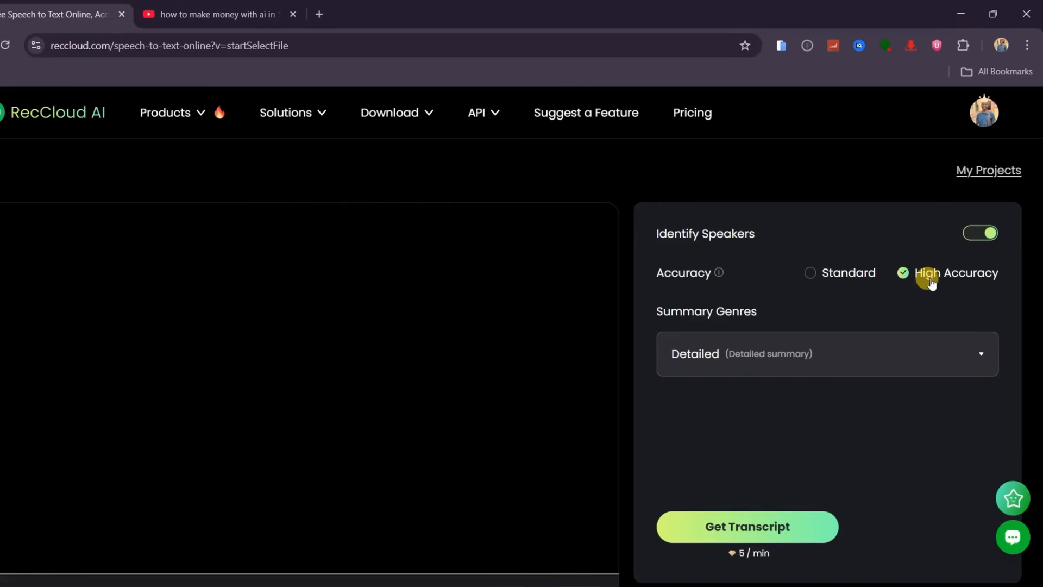
left_click(825, 353)
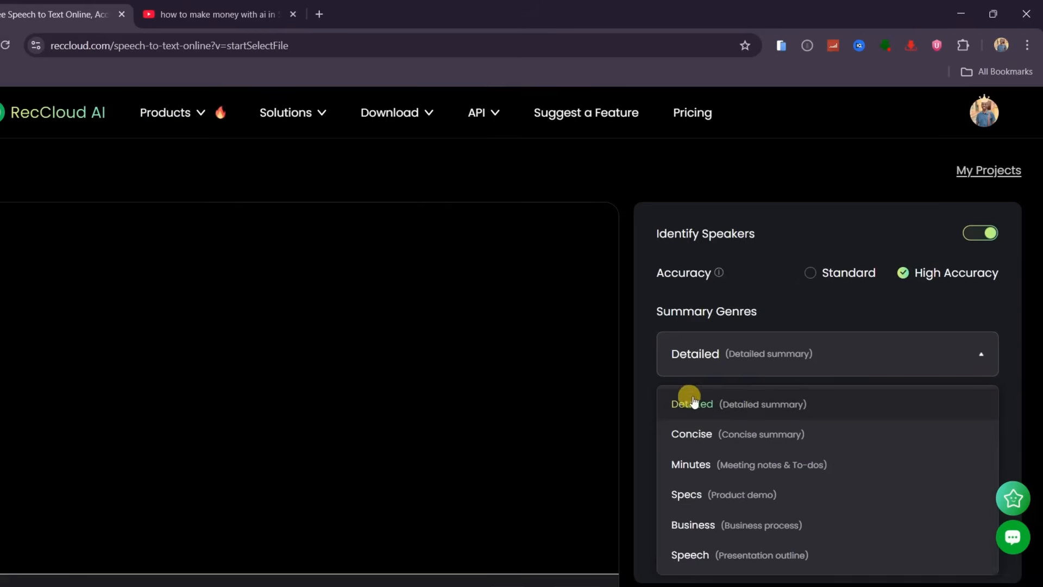
mouse_move(770, 439)
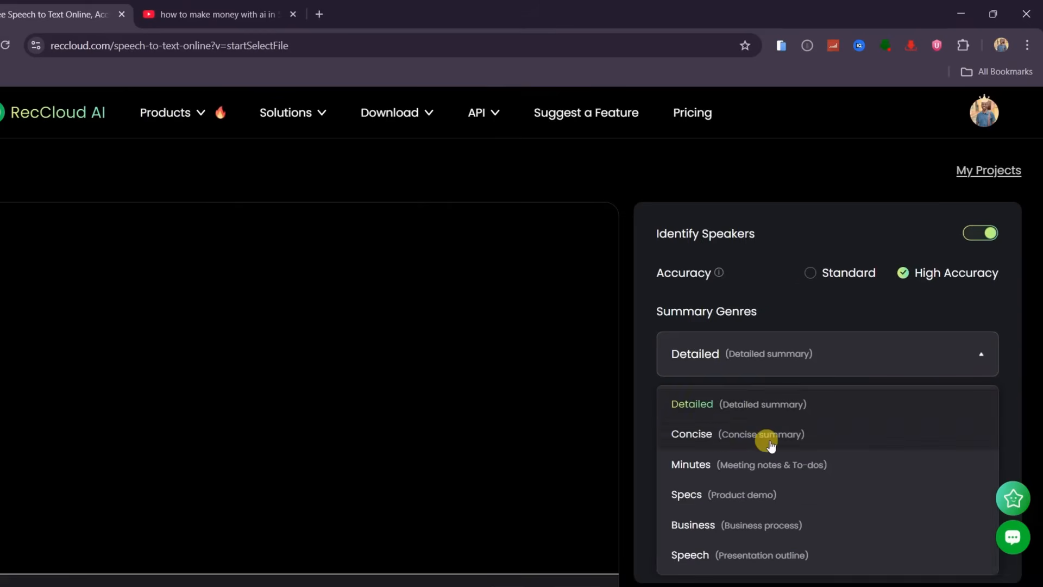
left_click(827, 353)
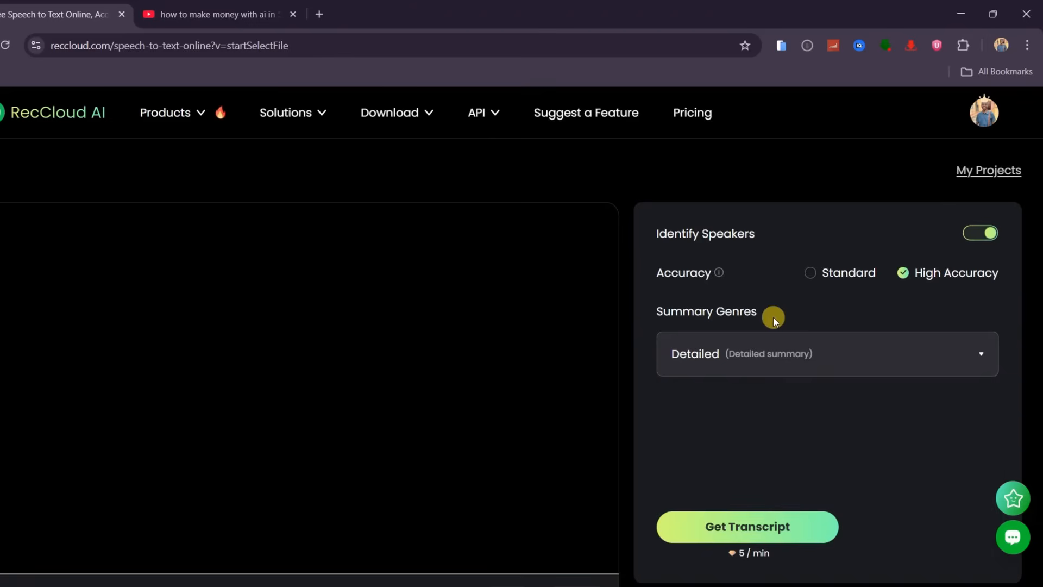
- Transcribe the 54-second clip and review its speaker-labelled transcript and key-point summary
left_click(746, 526)
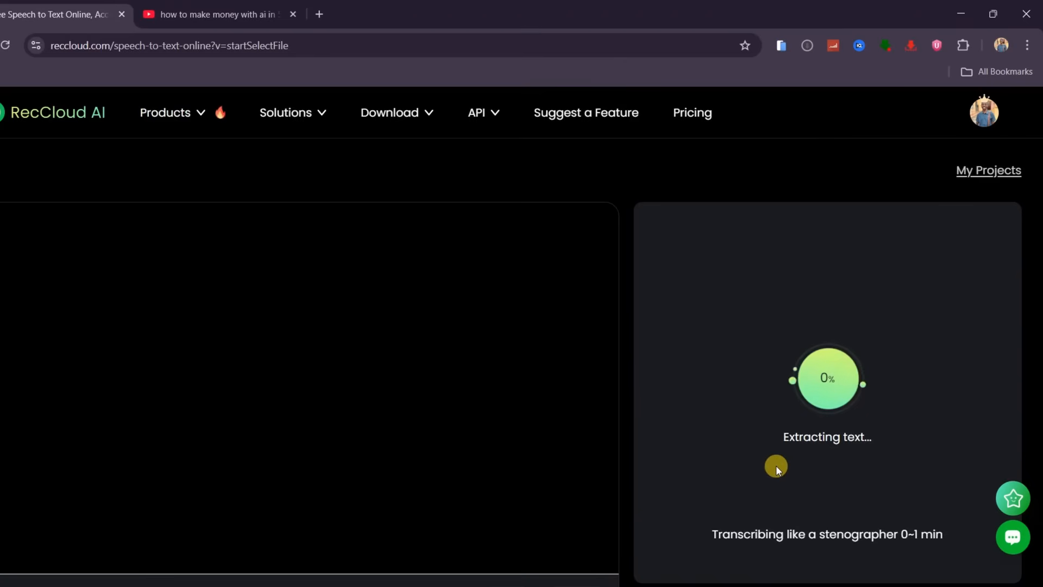
mouse_move(691, 449)
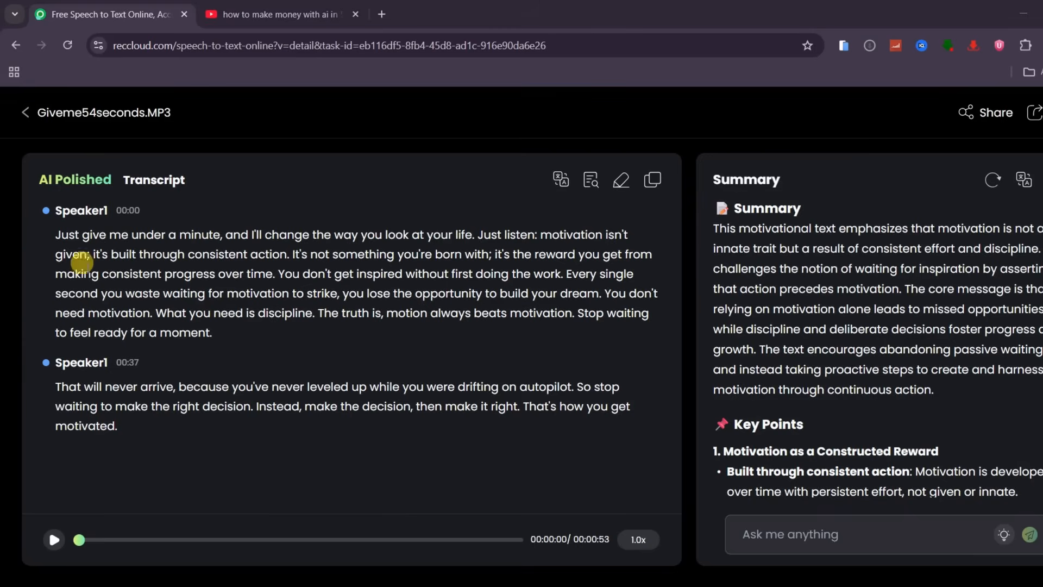
mouse_move(48, 242)
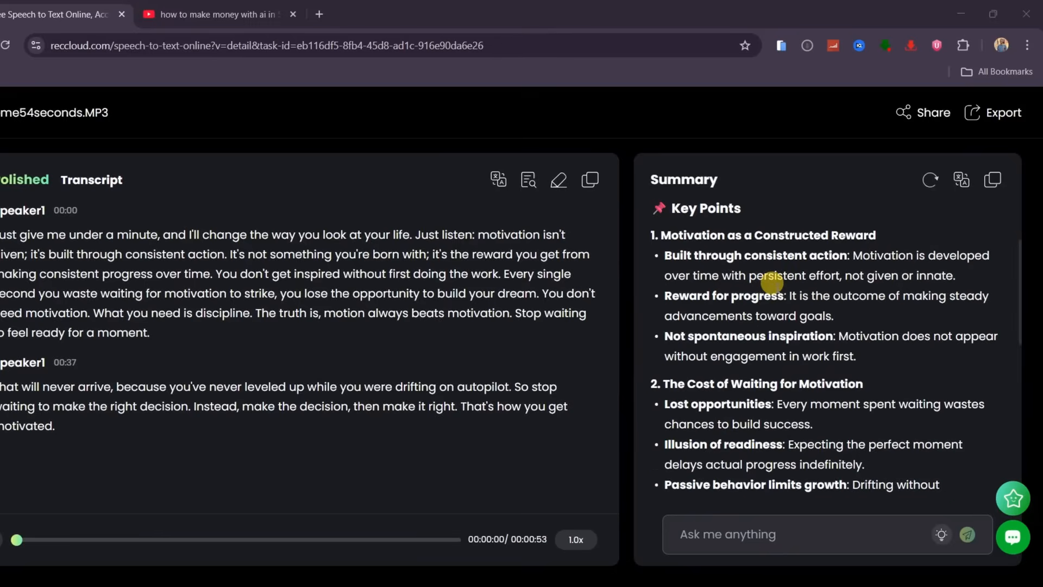
scroll("down", 3)
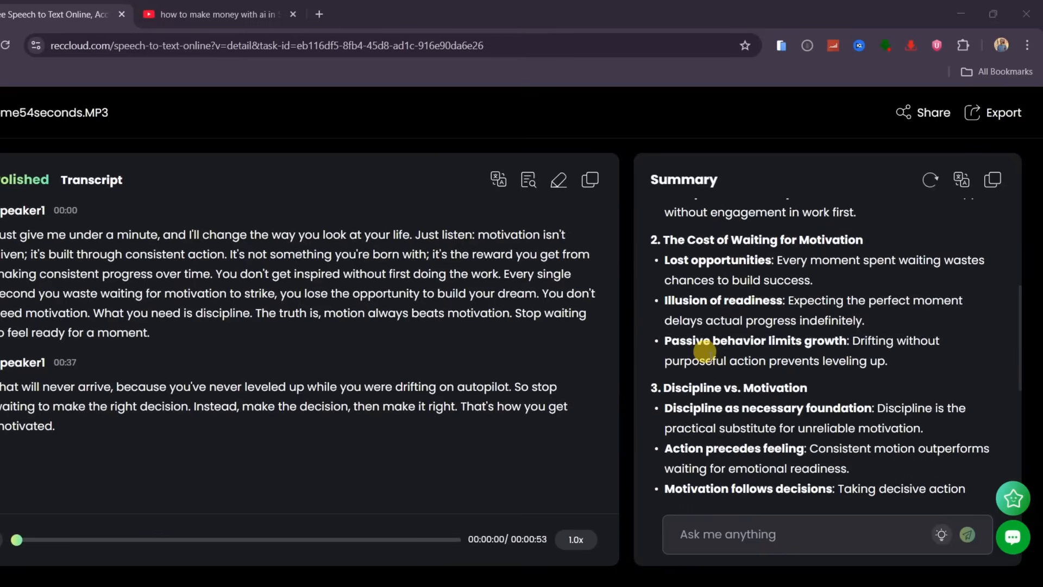
scroll("down", 3)
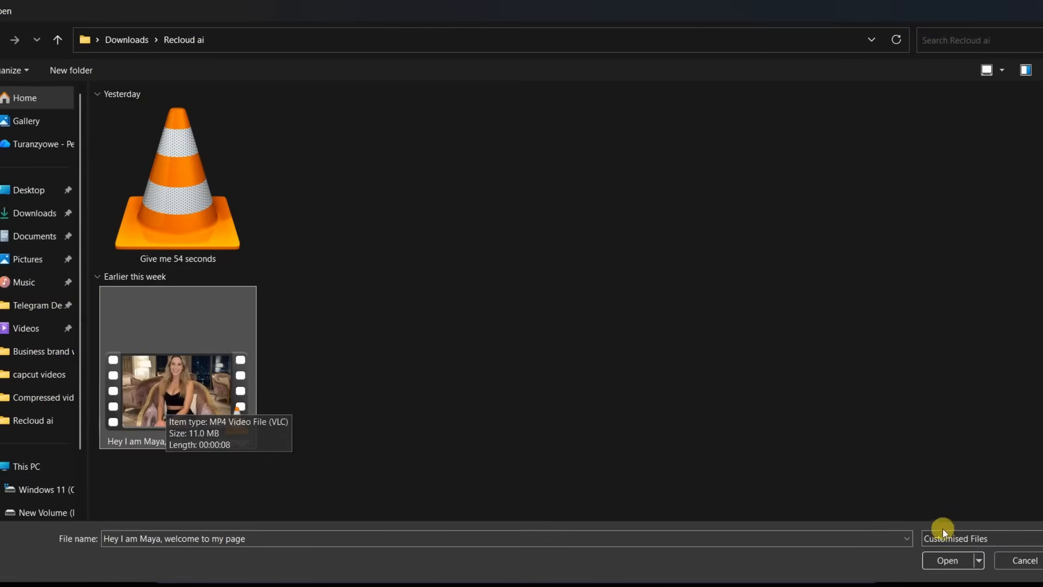
- Load the 'Hey I am Maya' MP4 into the subtitle generator
left_click(947, 560)
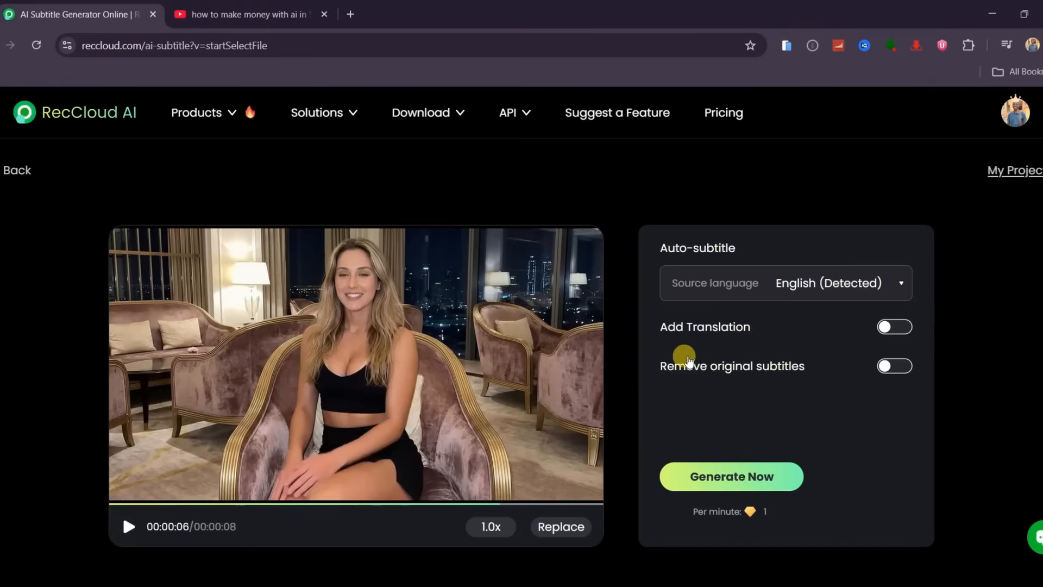
mouse_move(724, 369)
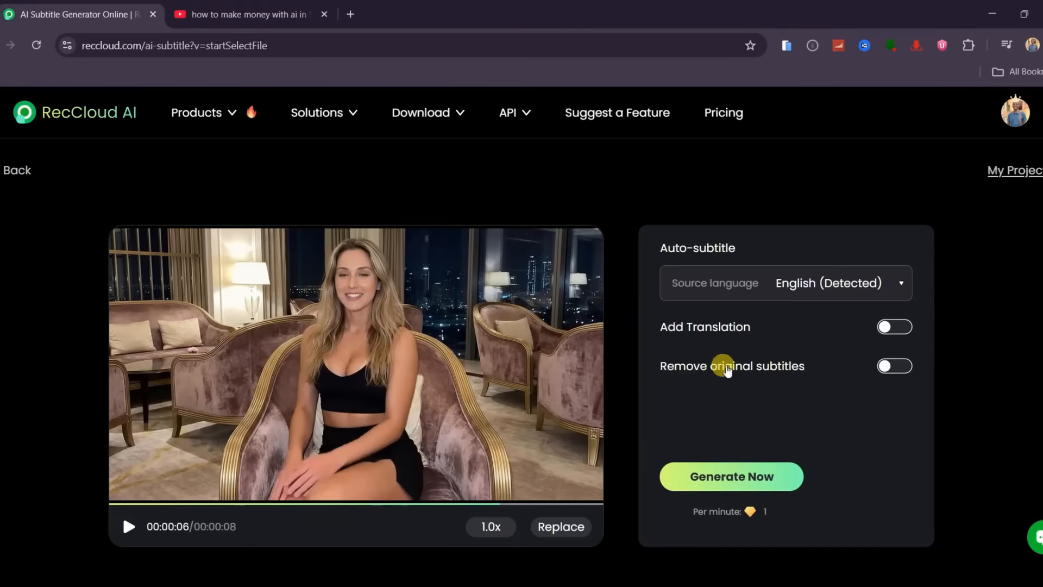
mouse_move(758, 499)
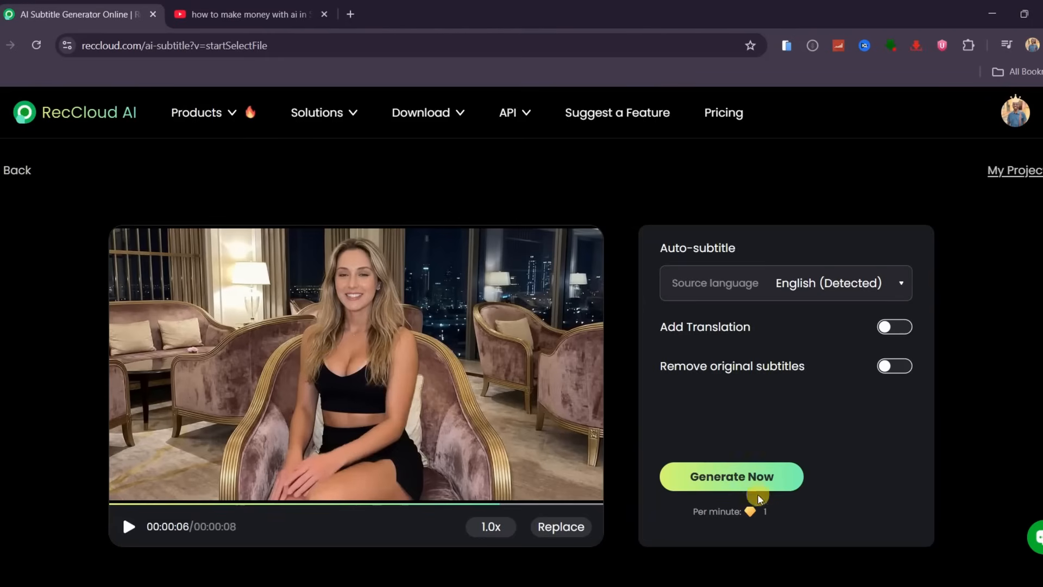
- Generate English subtitles for the Maya video and preview the captioned playback
left_click(731, 476)
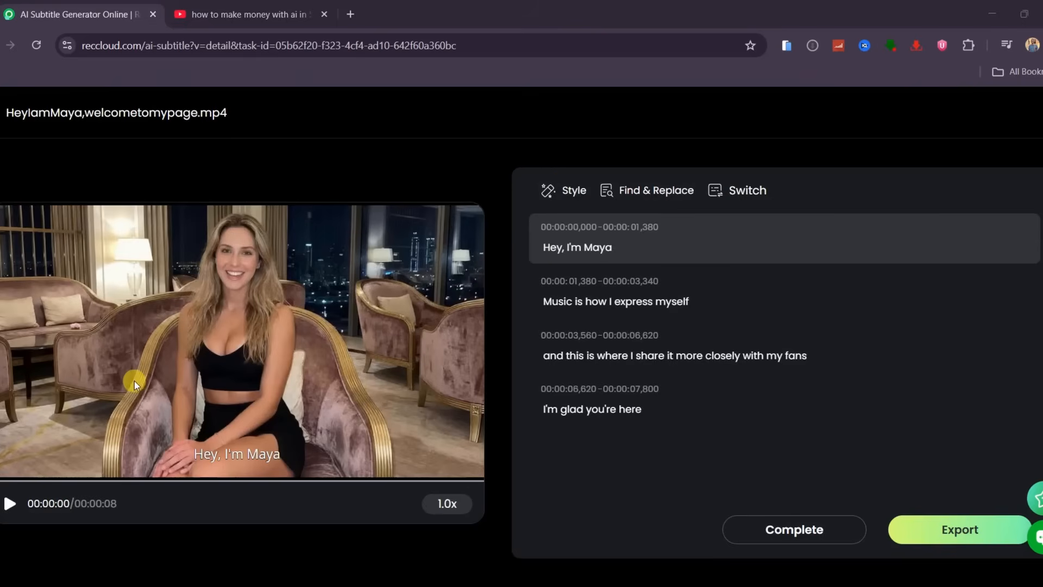
left_click(9, 503)
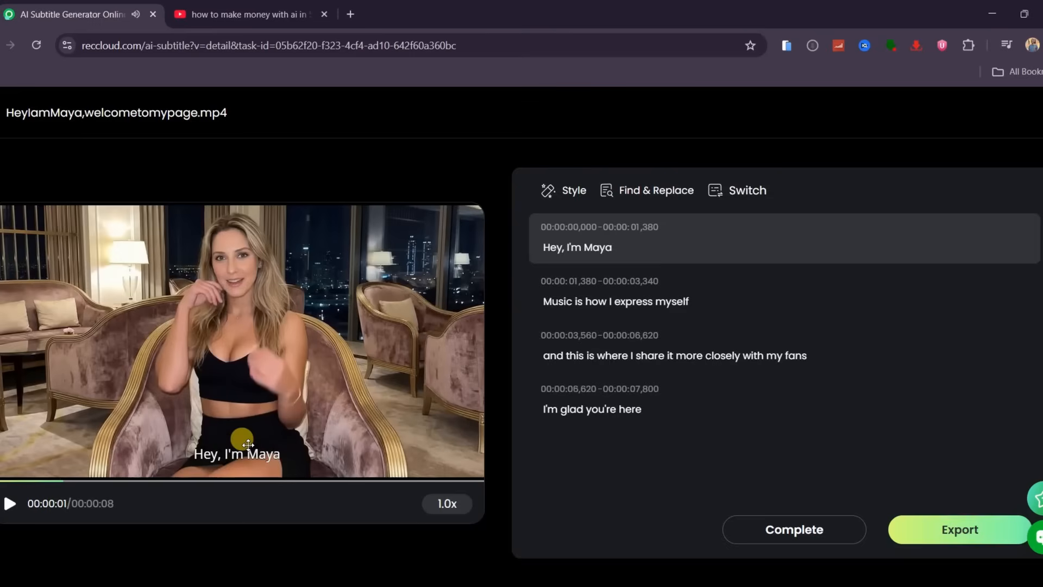
left_click(565, 190)
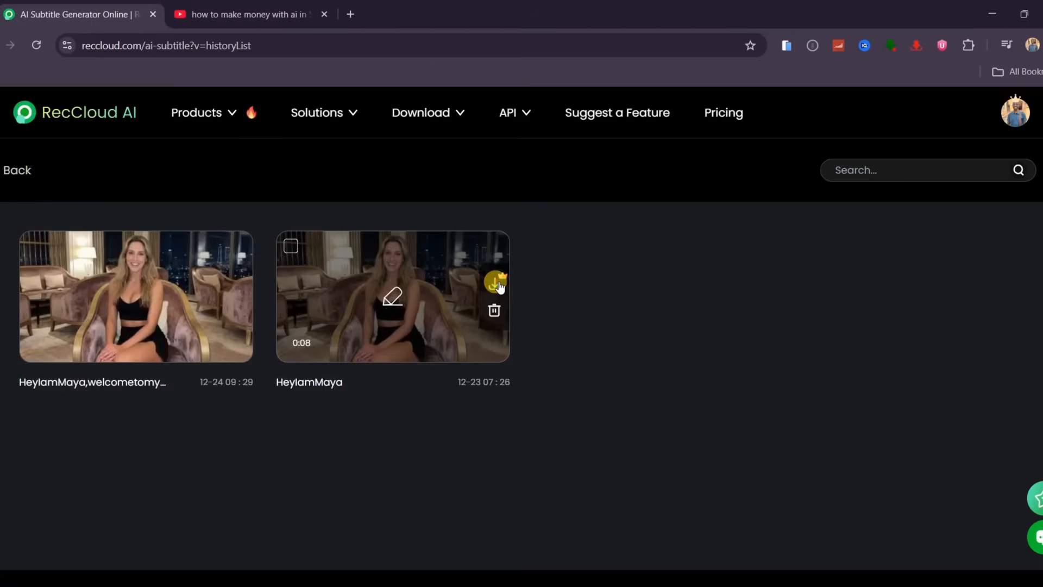
- Export the subtitled Maya project from My Projects as a Video (MP4)
left_click(495, 281)
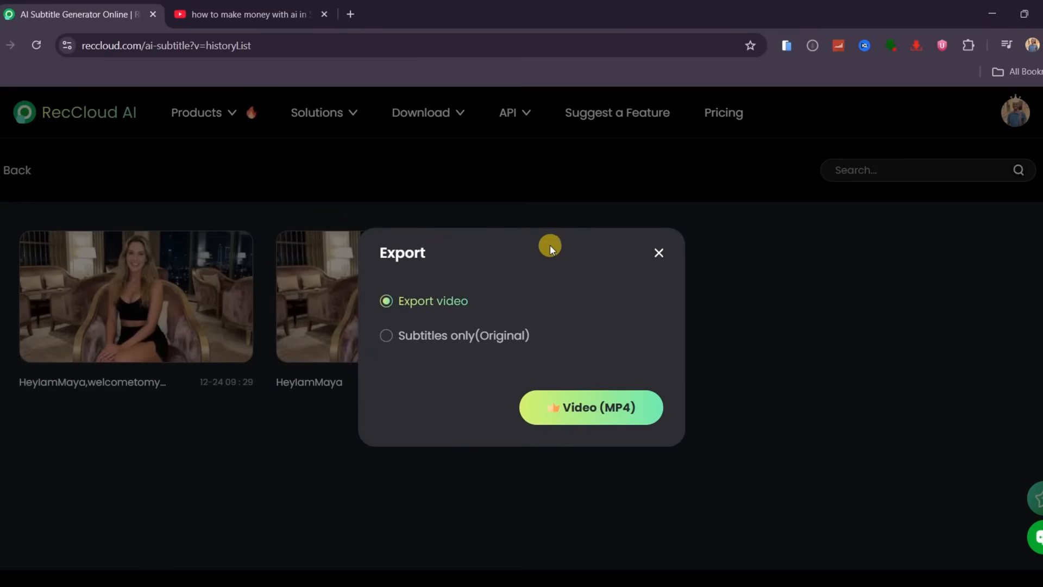
mouse_move(451, 290)
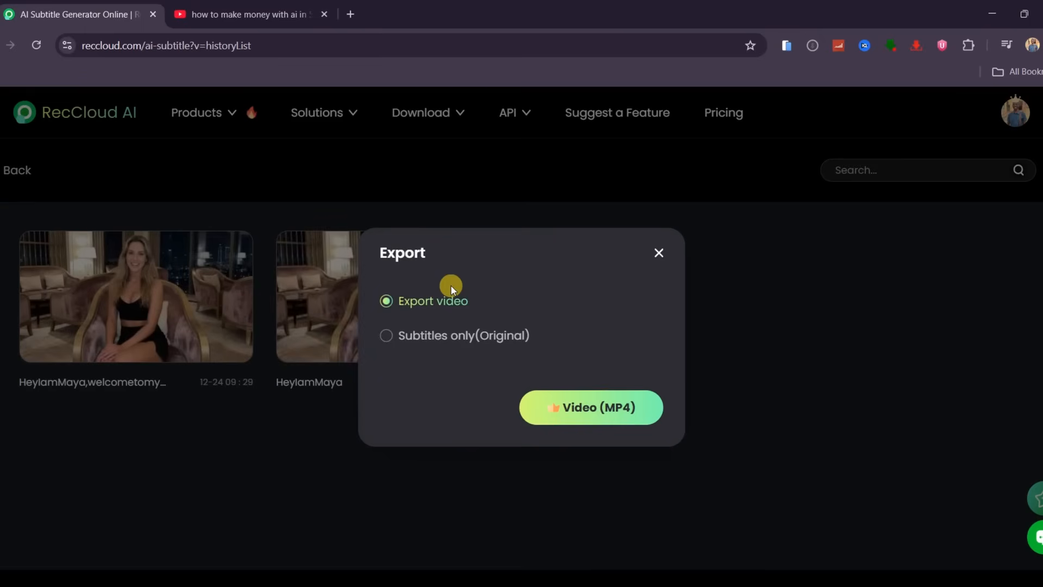
left_click(590, 407)
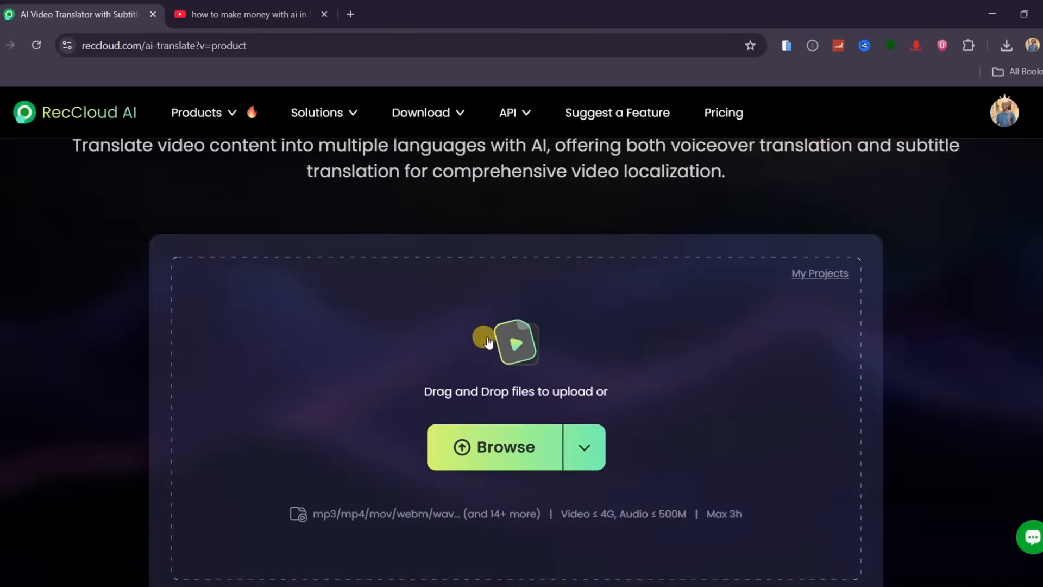
- Set the translation language to German and enable removal of the original subtitles
scroll("down", 3)
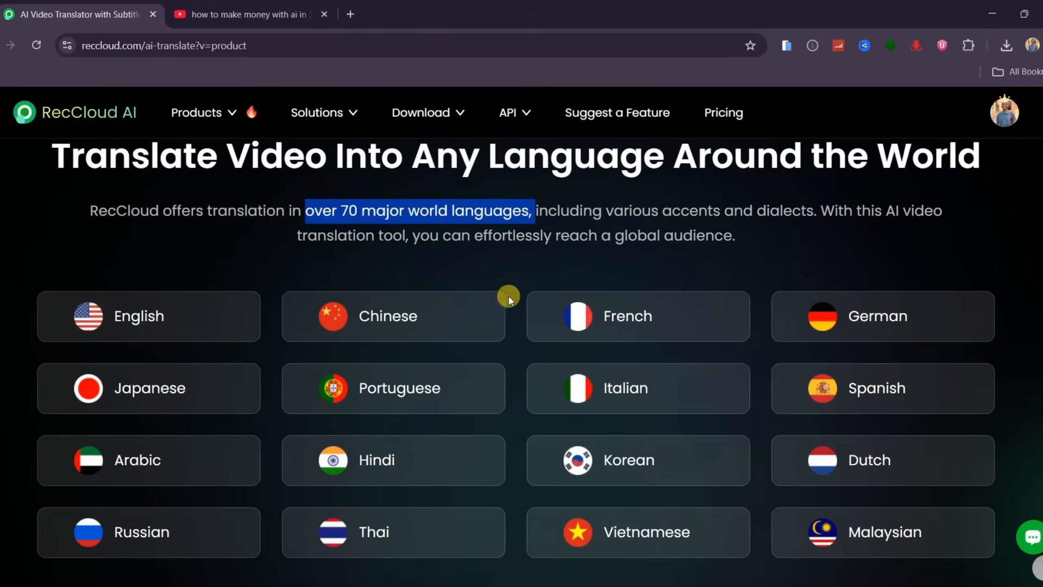
mouse_move(543, 460)
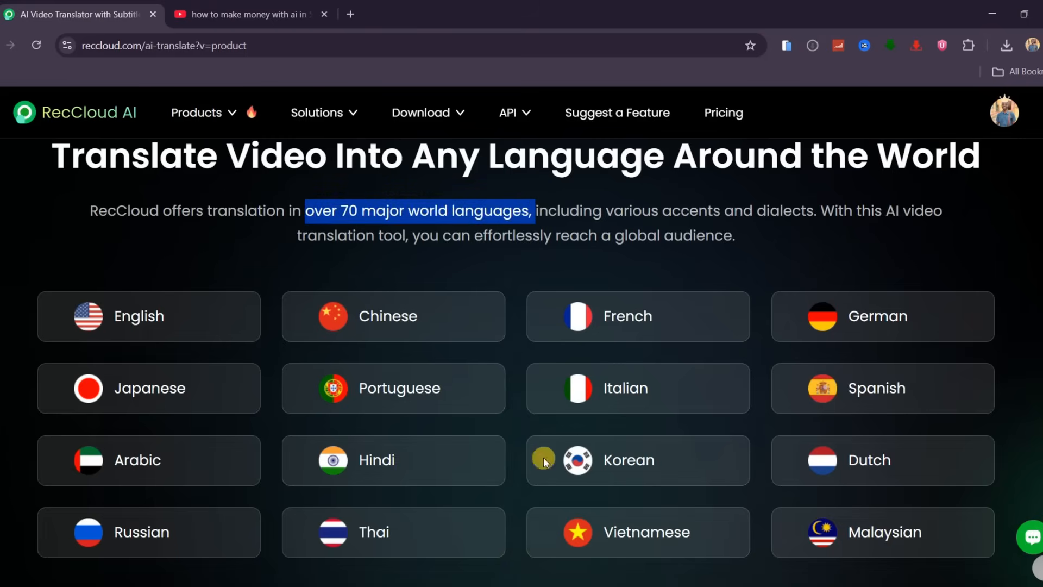
scroll("down", 3)
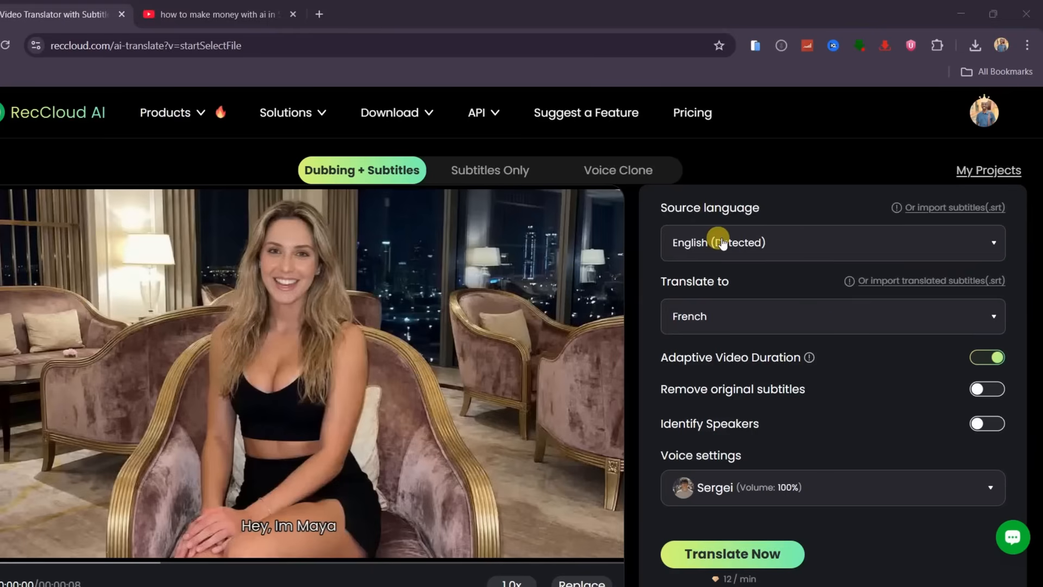
mouse_move(984, 321)
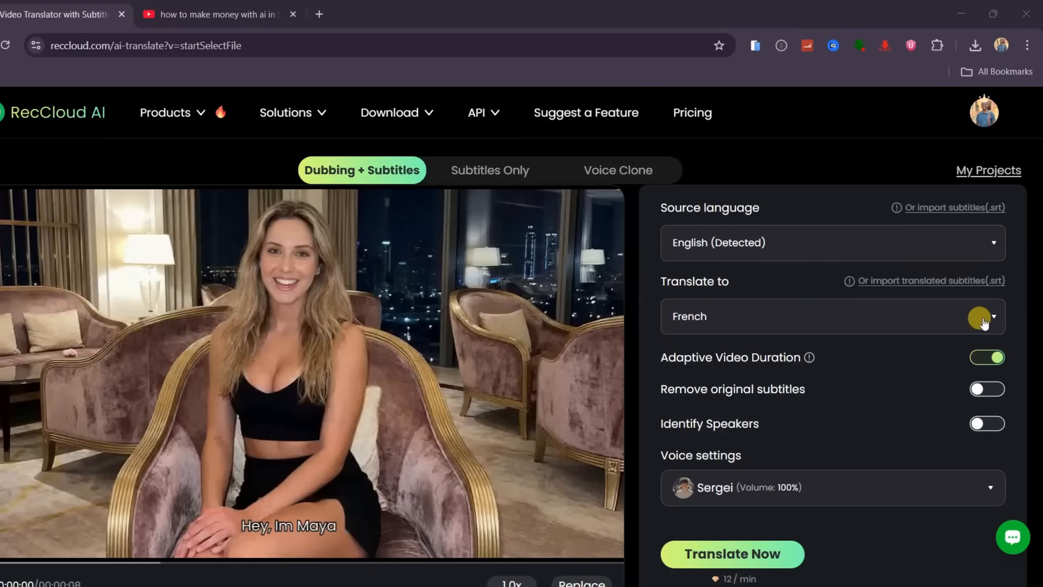
left_click(984, 316)
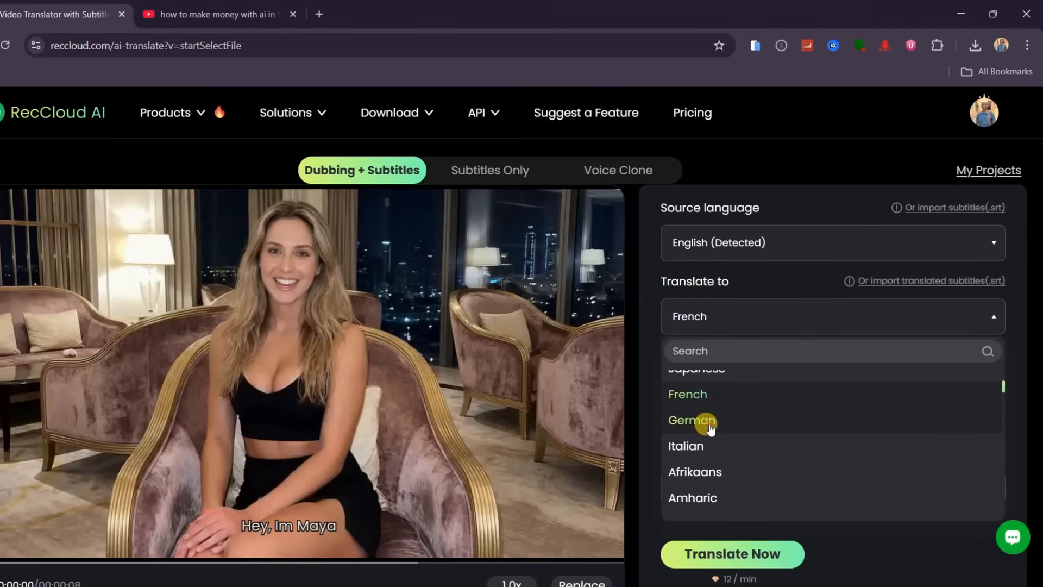
left_click(692, 419)
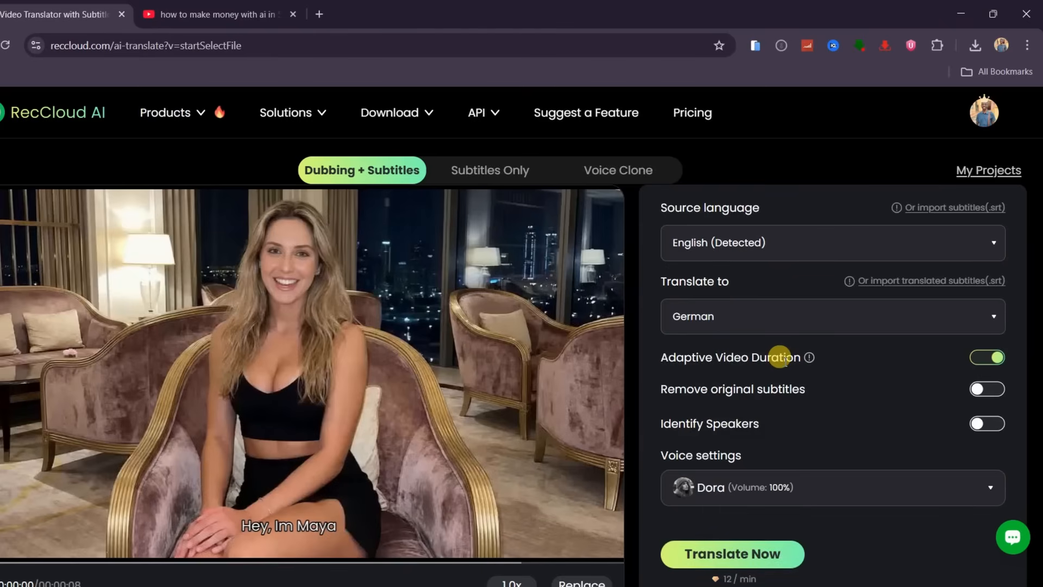
left_click(988, 389)
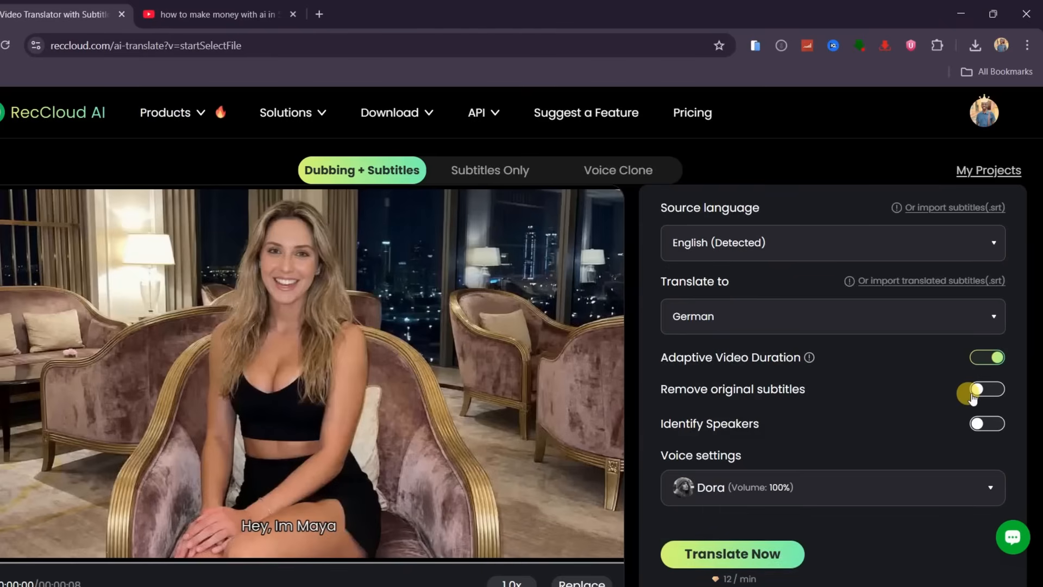
left_click(987, 389)
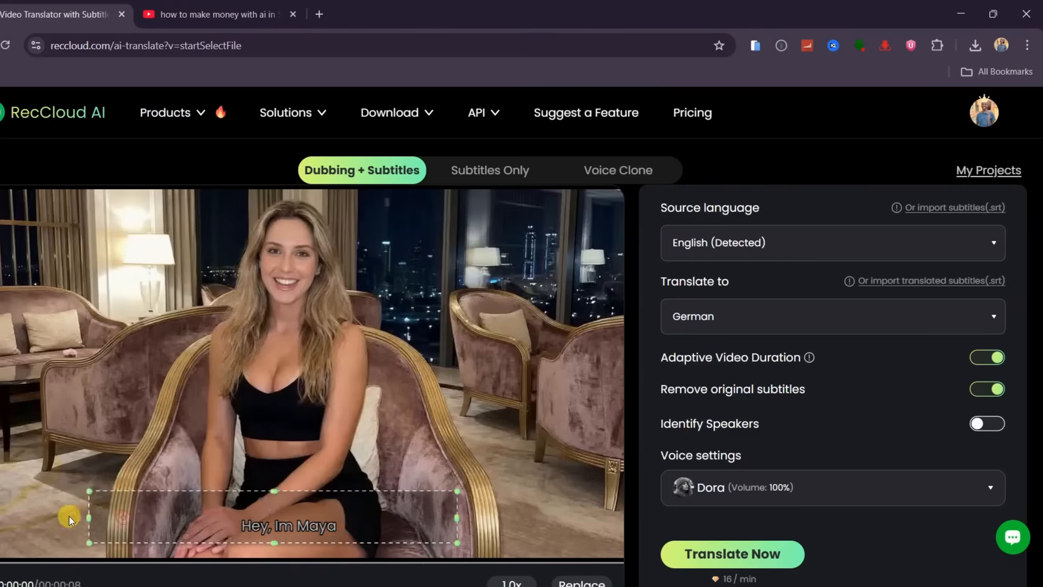
- Filter to female voices and choose Laura as the dubbing voice
left_click(831, 487)
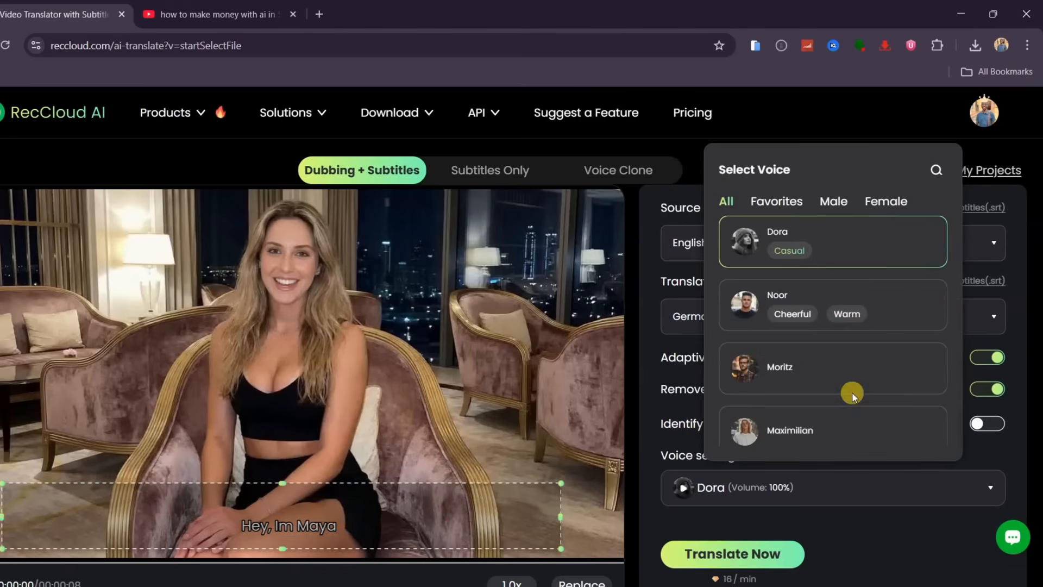
left_click(884, 201)
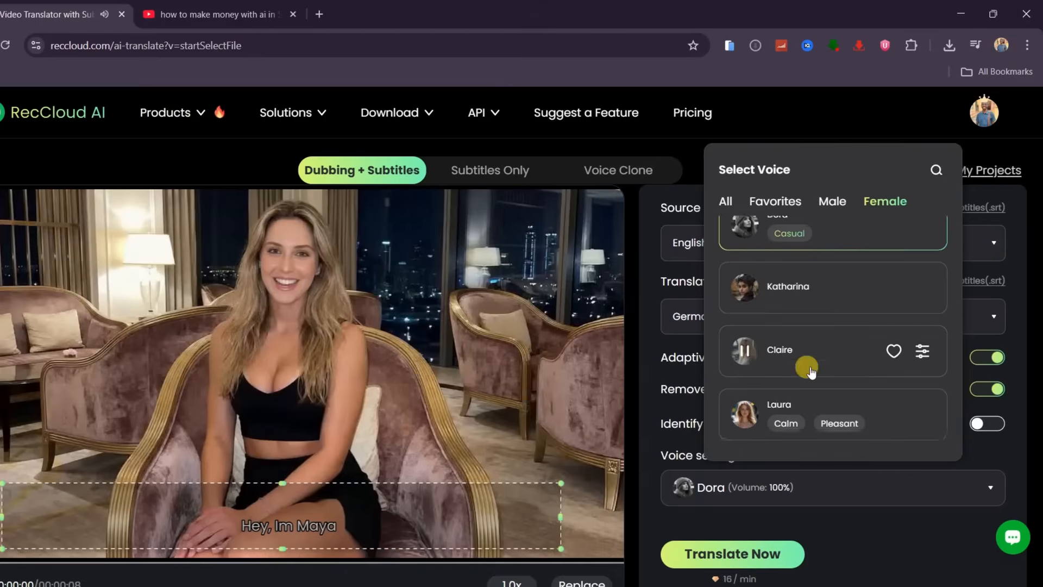
left_click(778, 404)
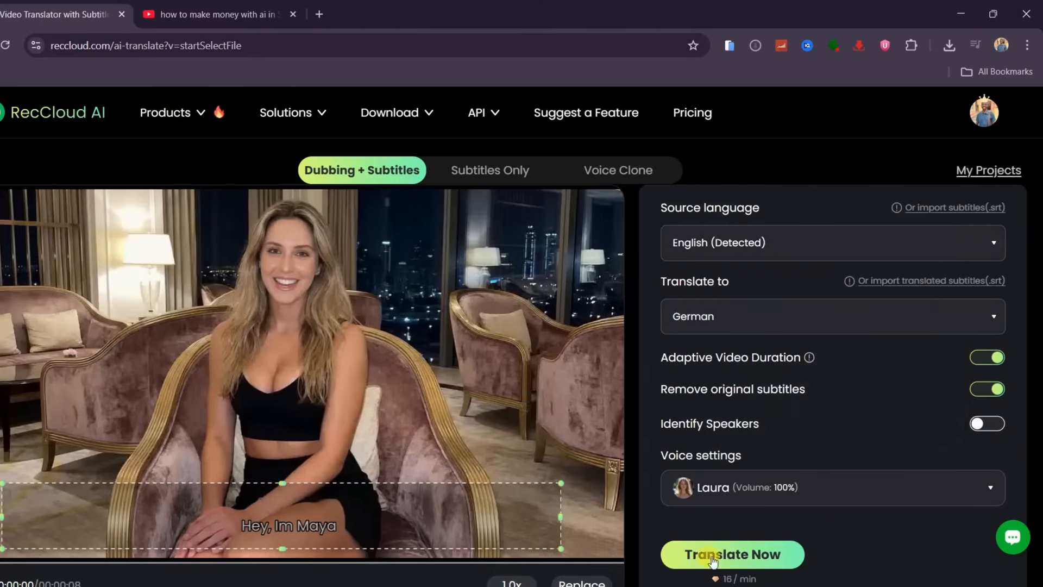
- Translate the Maya video into German, review subtitles, and export the translated video as MP4
left_click(731, 554)
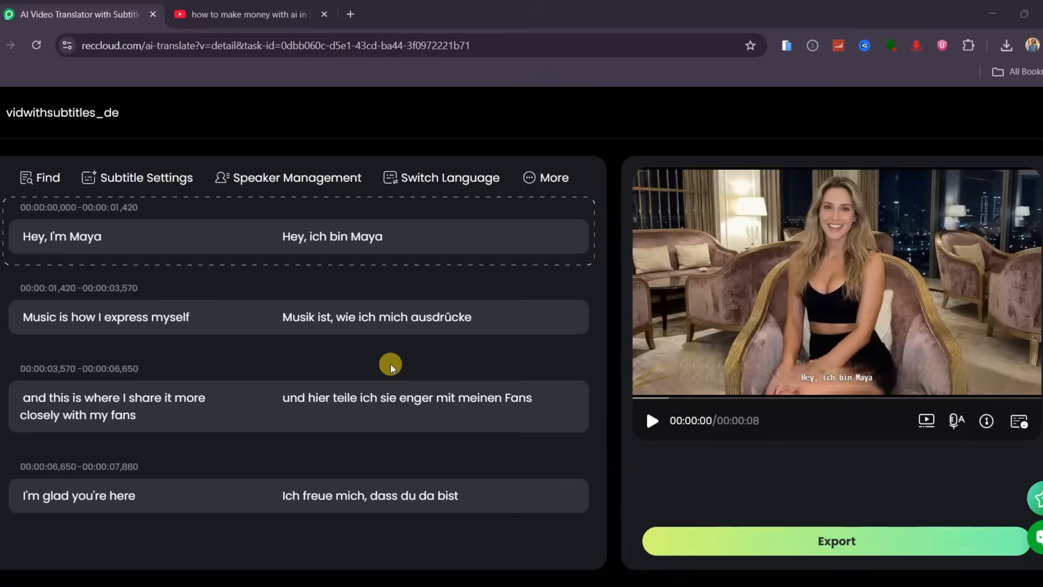
mouse_move(785, 313)
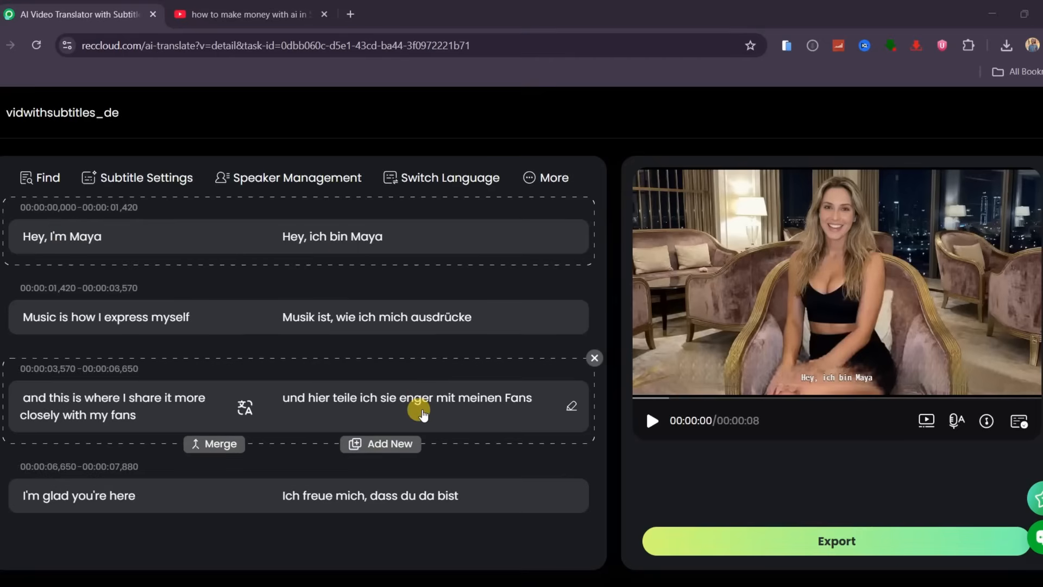
left_click(448, 177)
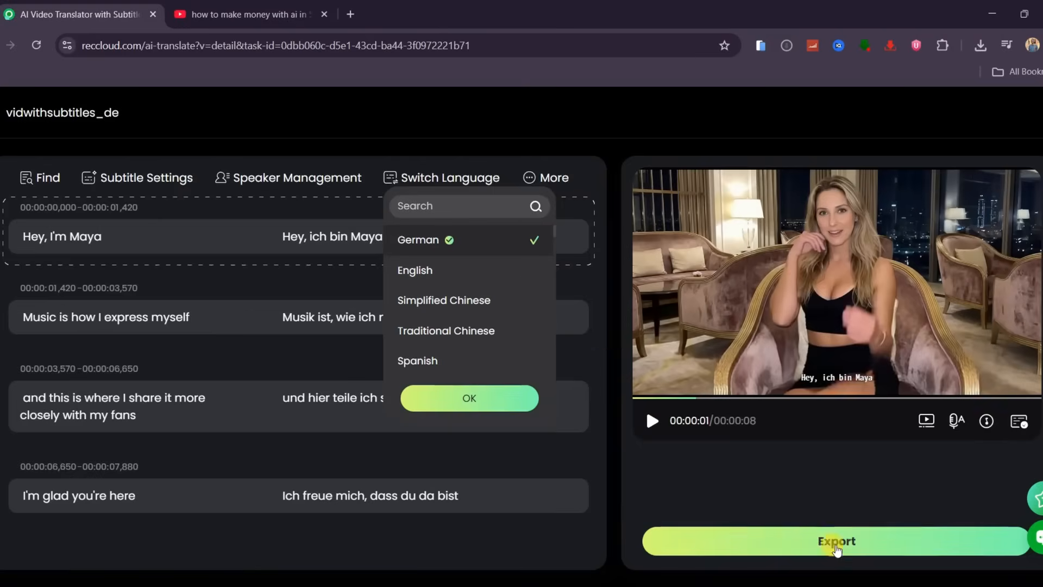
left_click(835, 541)
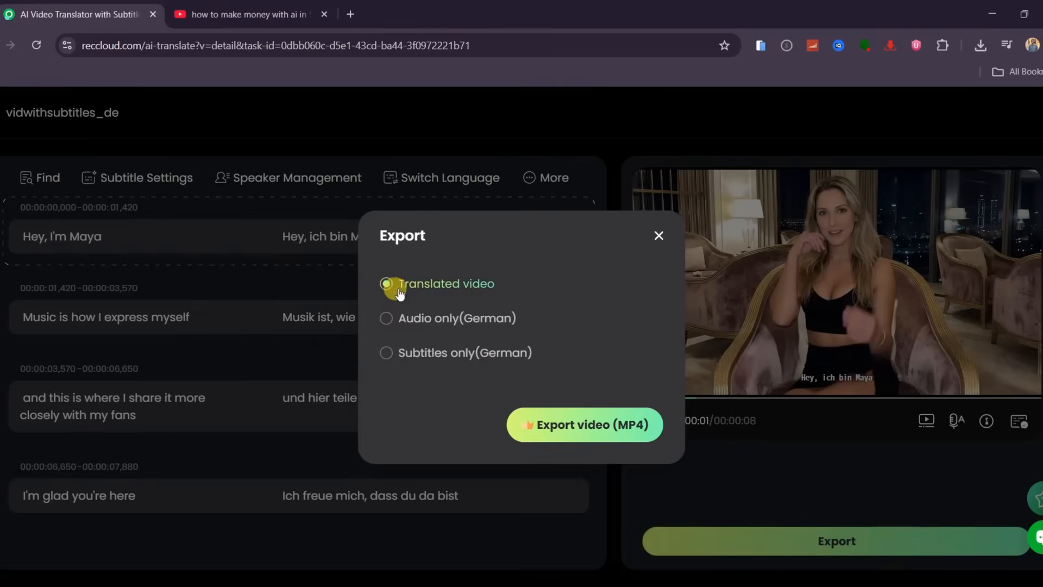
left_click(386, 284)
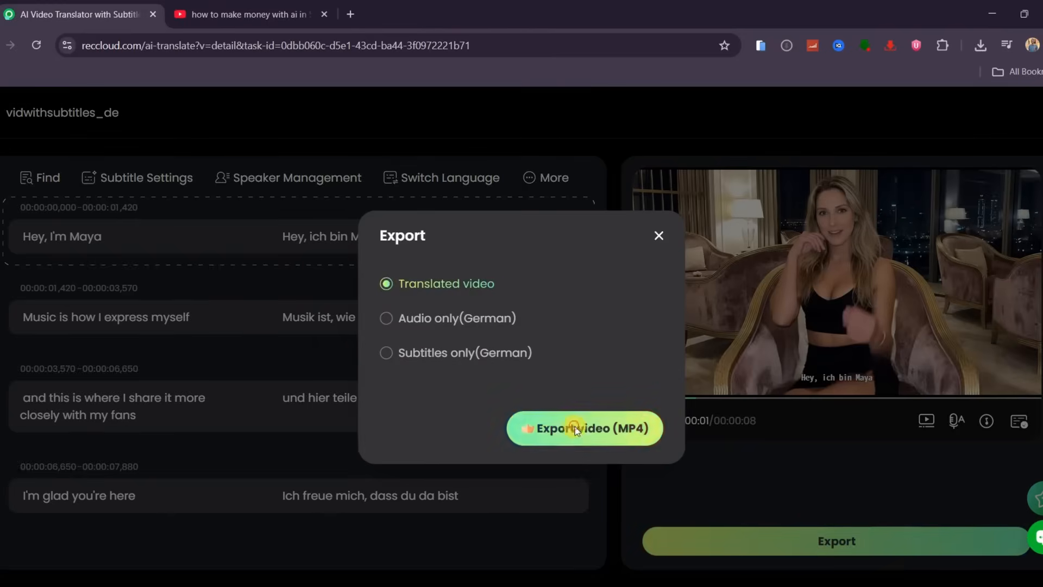
left_click(584, 428)
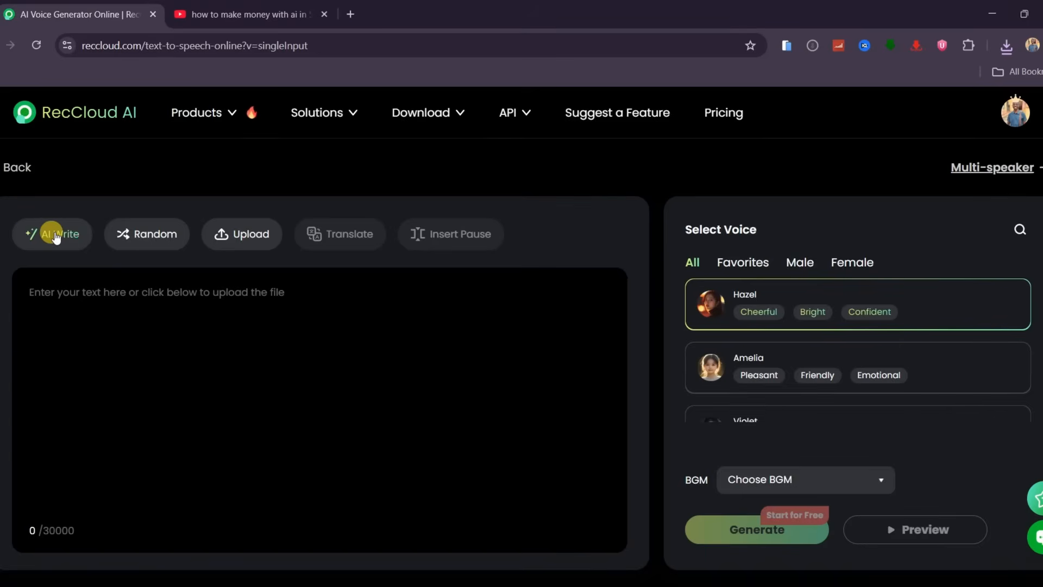
- Generate a voiceover of the 'RecCloud is an all in one AI tool for creators…' text with the male voice Mason
left_click(52, 234)
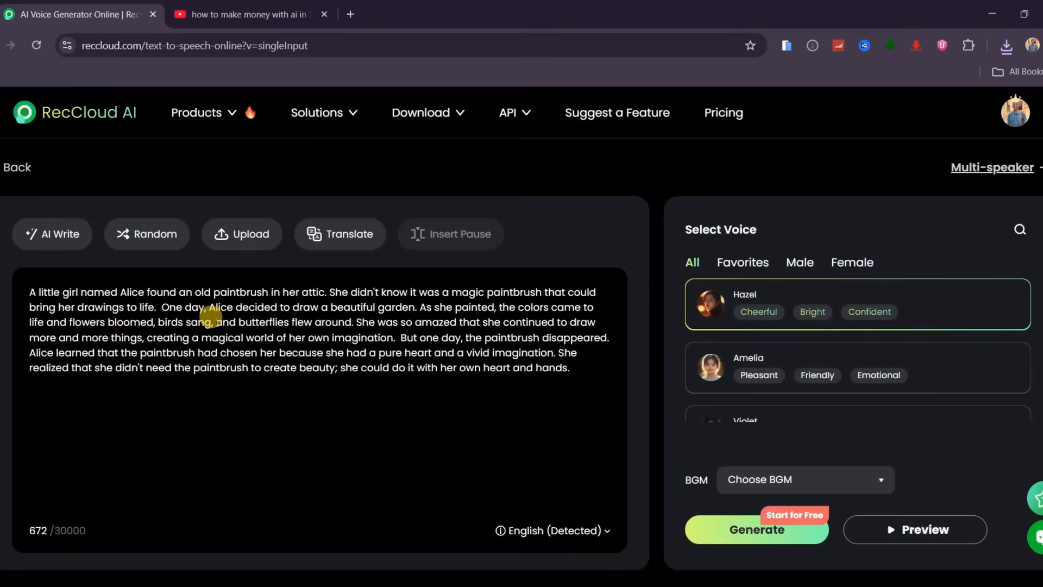
mouse_move(241, 233)
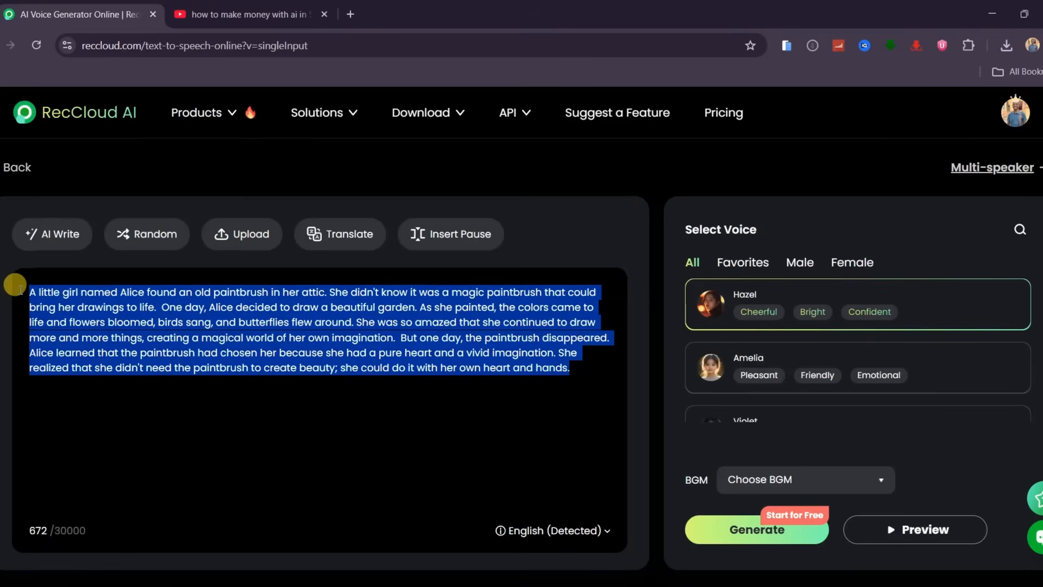
type("RecCloud is an all in one AI tool for creators. Transcribe videos, generate subtitles, translate and dub content, create voiceovers, and even generate videos from text. One platform. Unlimited possibilities.")
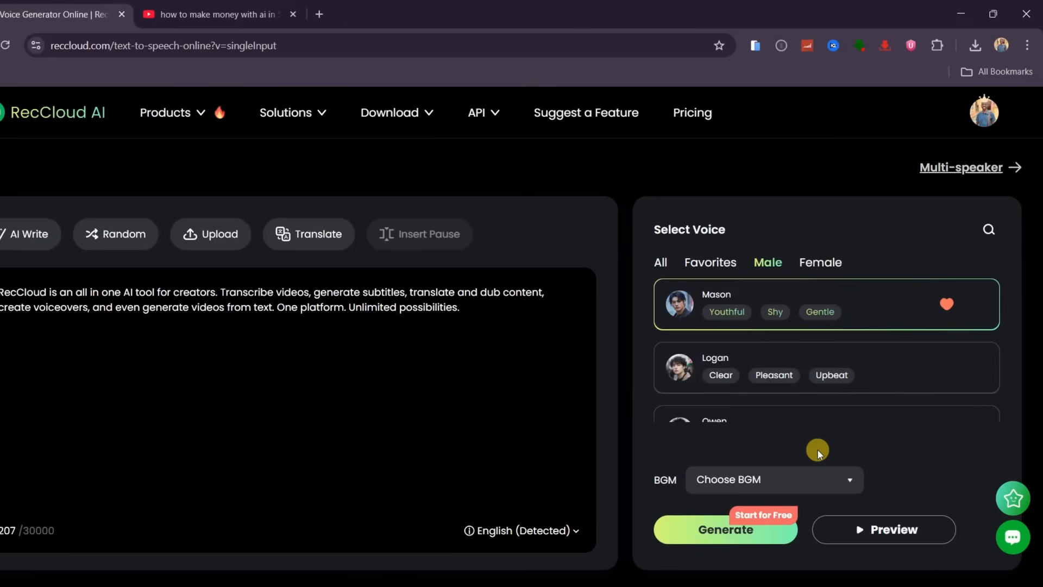
left_click(884, 529)
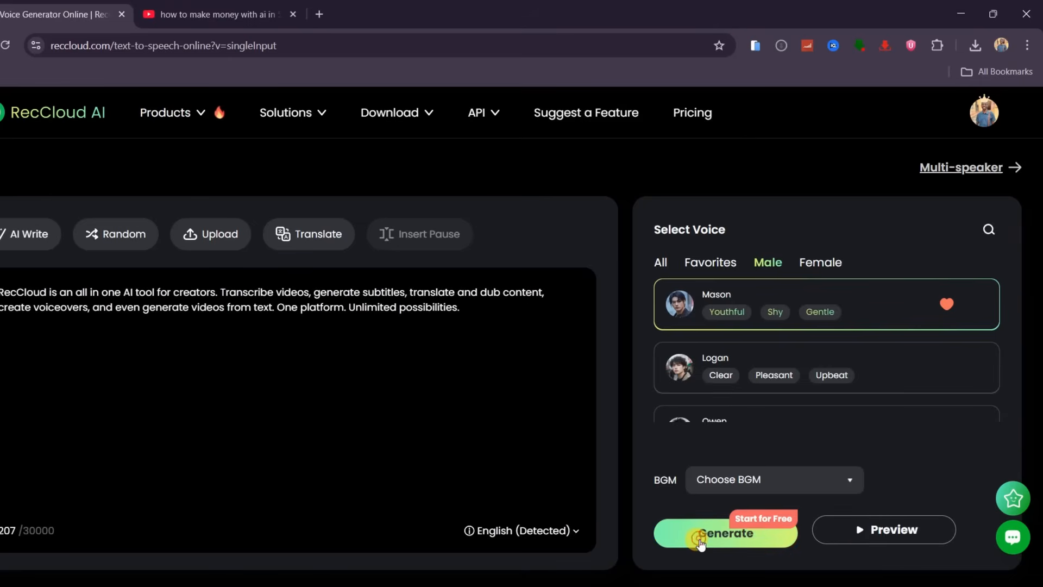
left_click(725, 533)
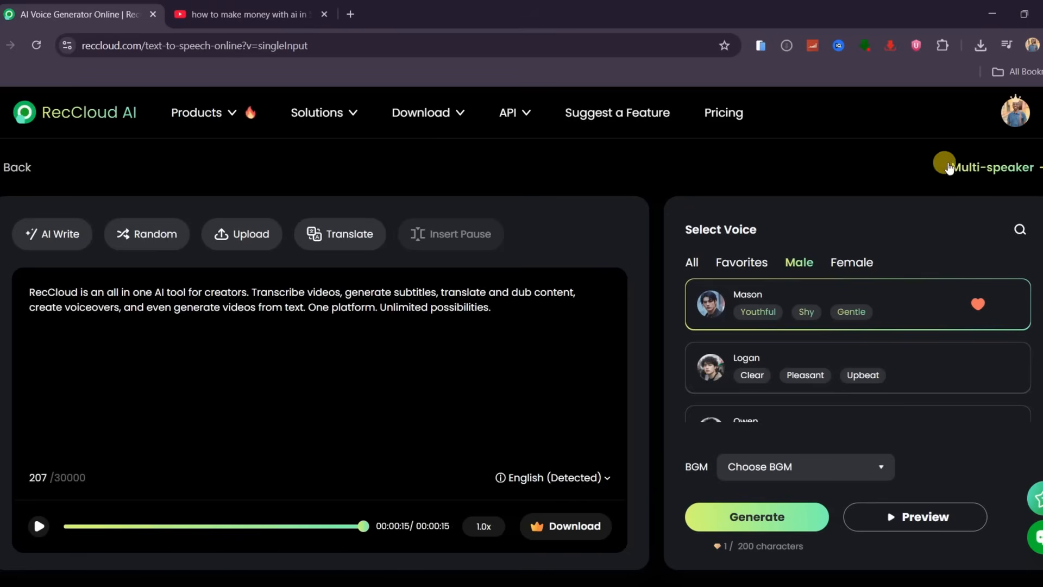
- Generate a multi-speaker dialogue with Raphael as Character 1, then return to the AI tools overview
left_click(991, 168)
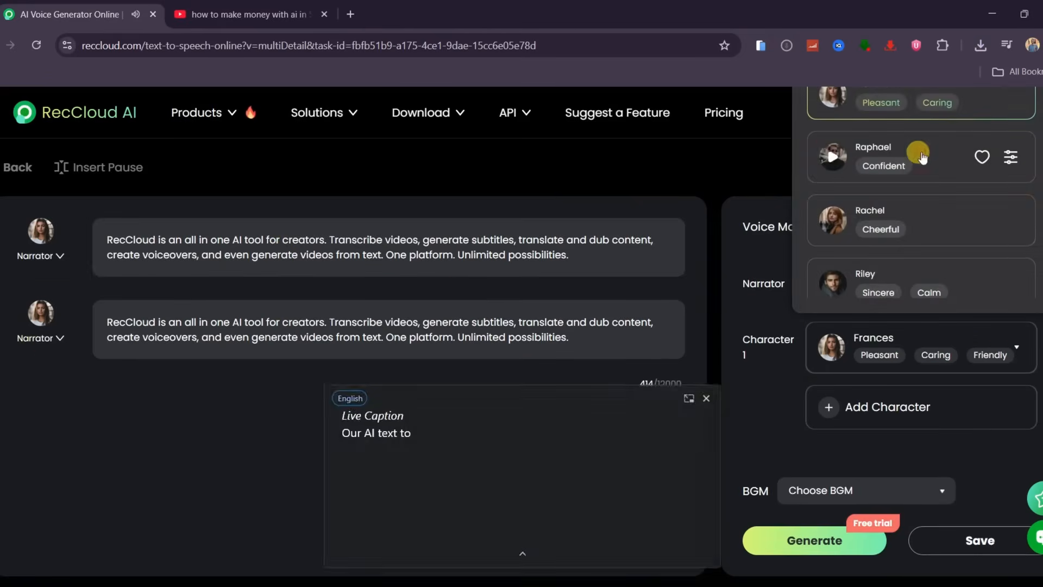
left_click(813, 540)
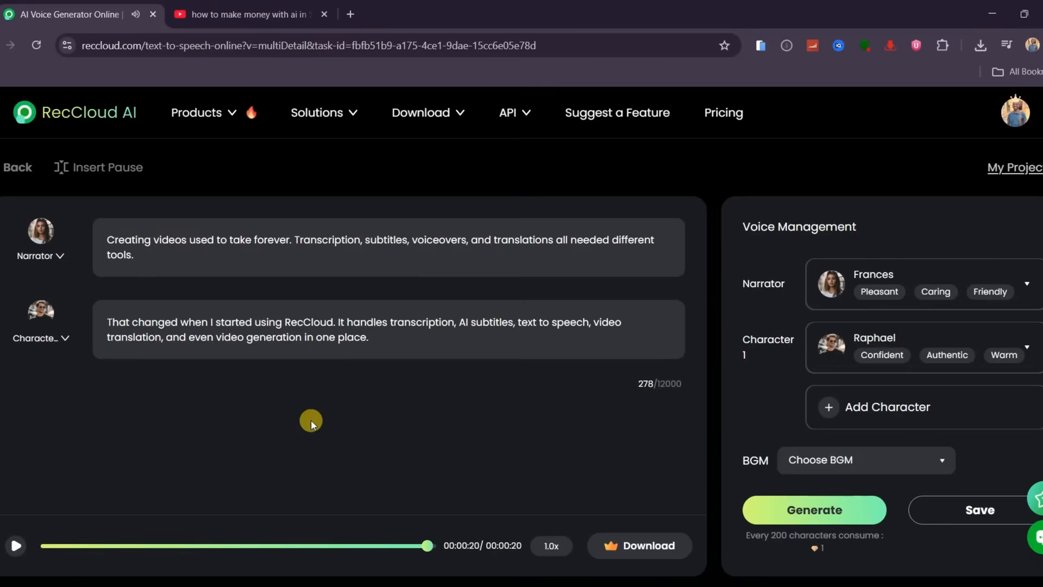
mouse_move(227, 405)
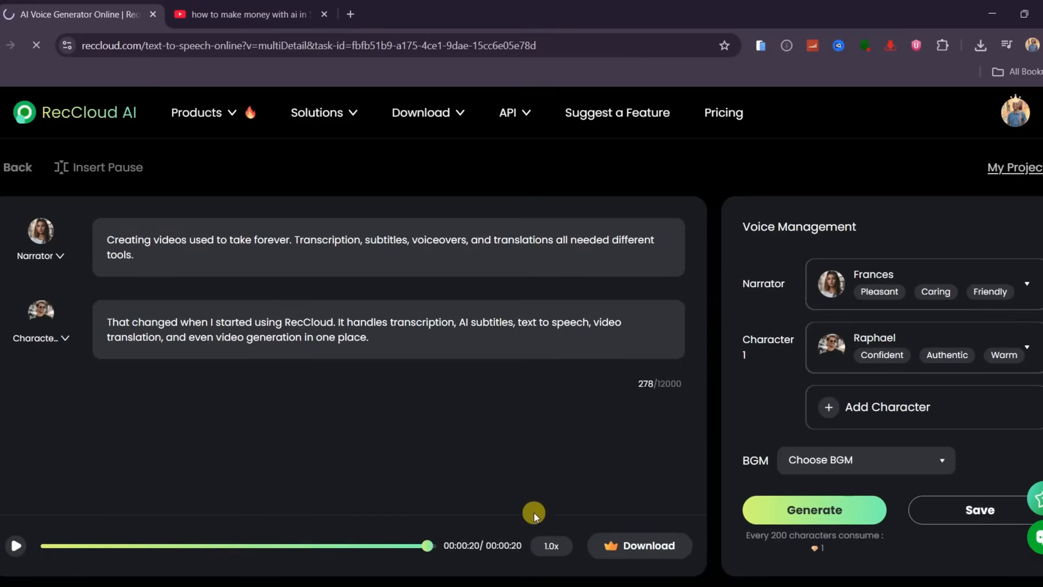
left_click(980, 46)
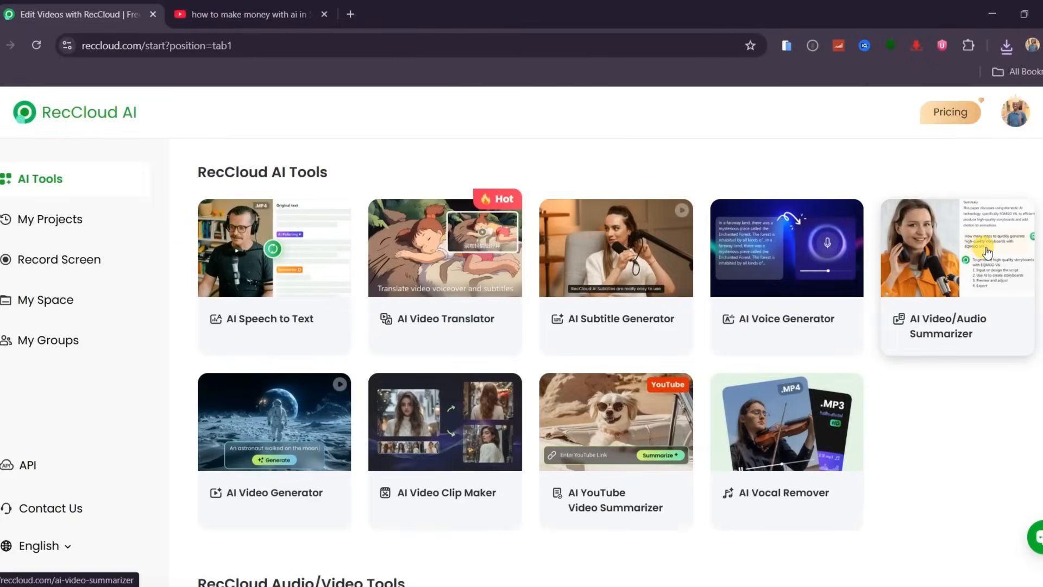
mouse_move(592, 442)
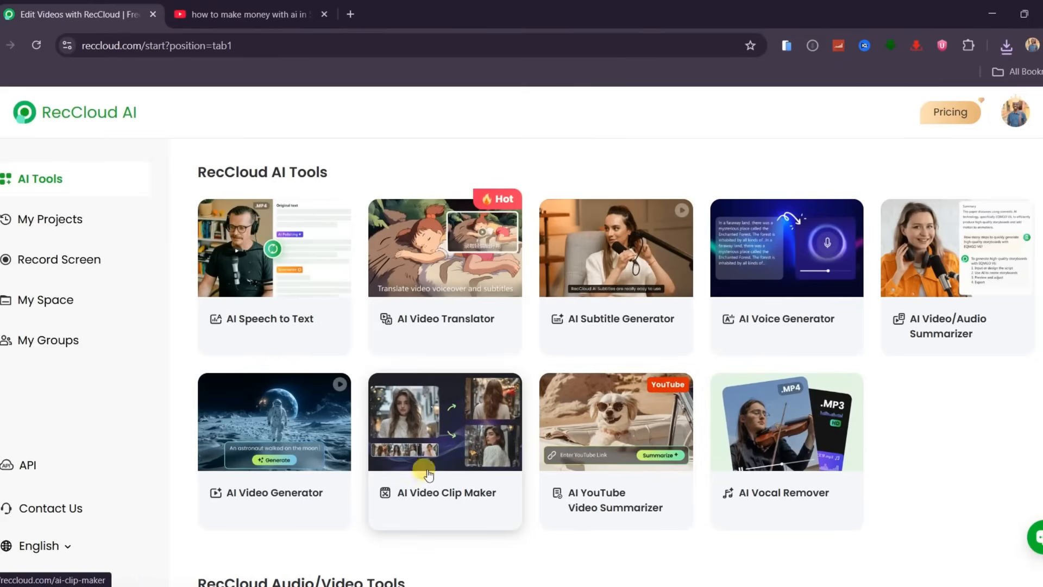
- Launch the AI Video Generator card from the AI Tools start page
scroll("down", 3)
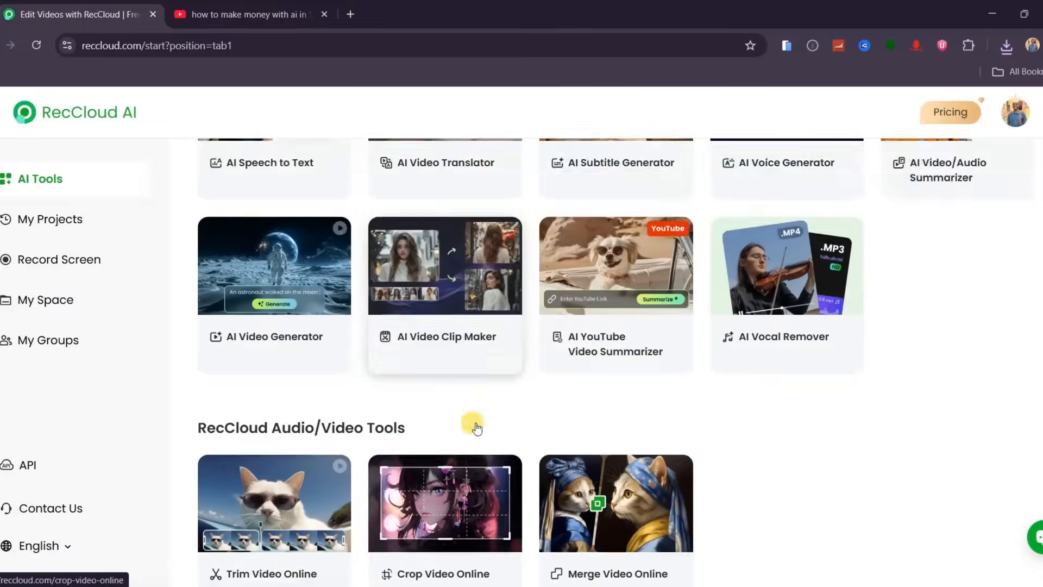
scroll("down", 3)
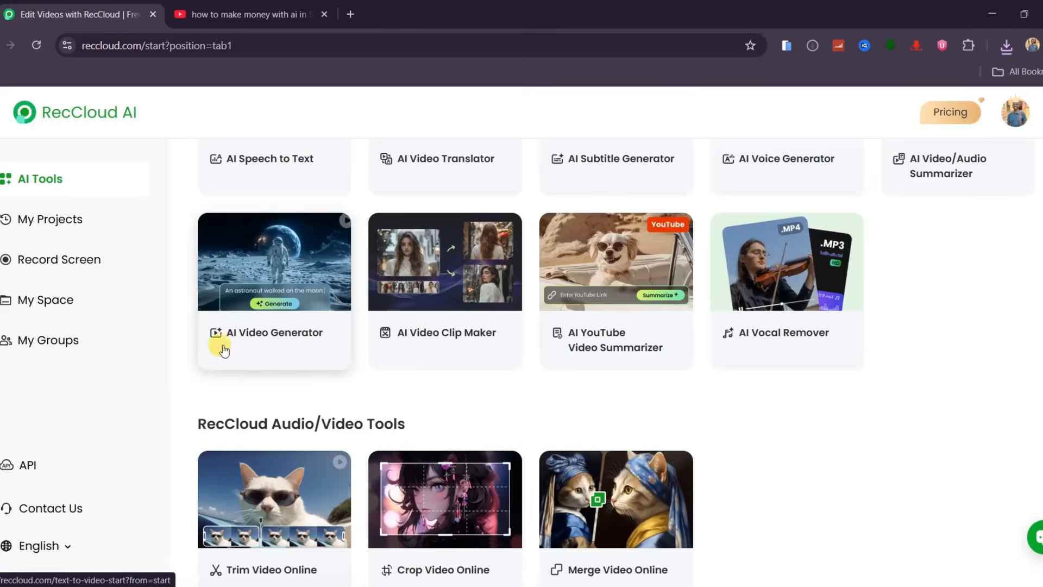
left_click(274, 333)
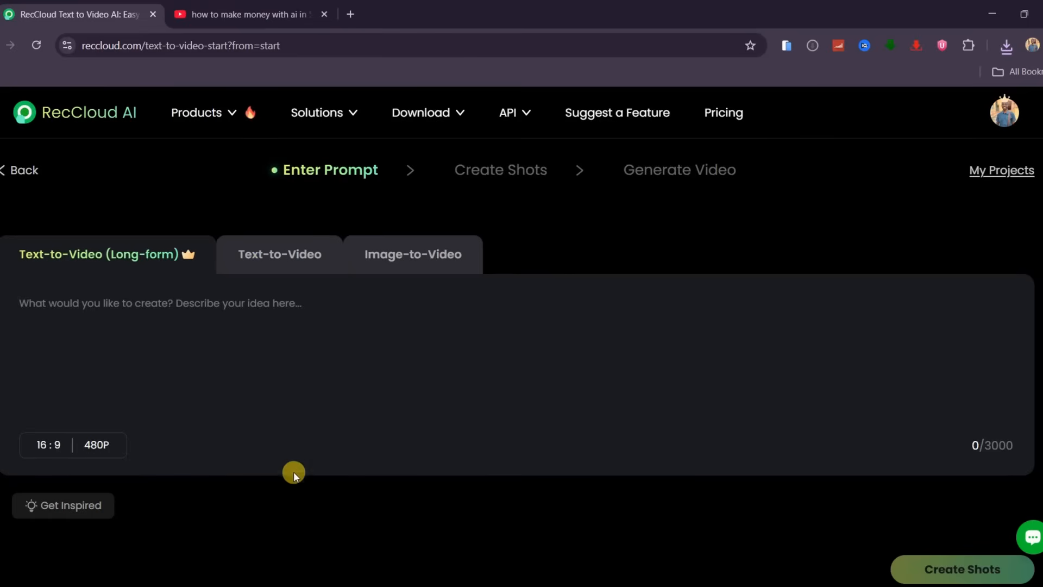
mouse_move(282, 440)
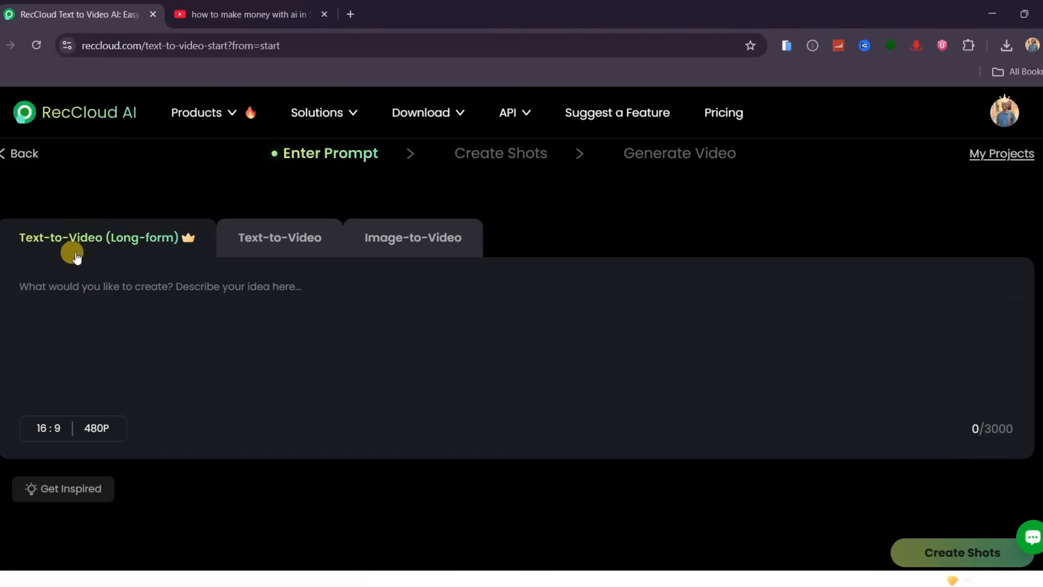
- Create shots from the 'calming nature video featuring mountains, rivers, forests, and sunrise' prompt at 720P
type("Create a calming nature video featuring mountains, rivers, forests, and sunrise timelapses. Smooth camera pans, soft lighting, peaceful atmosphere, and cinematic transitions.")
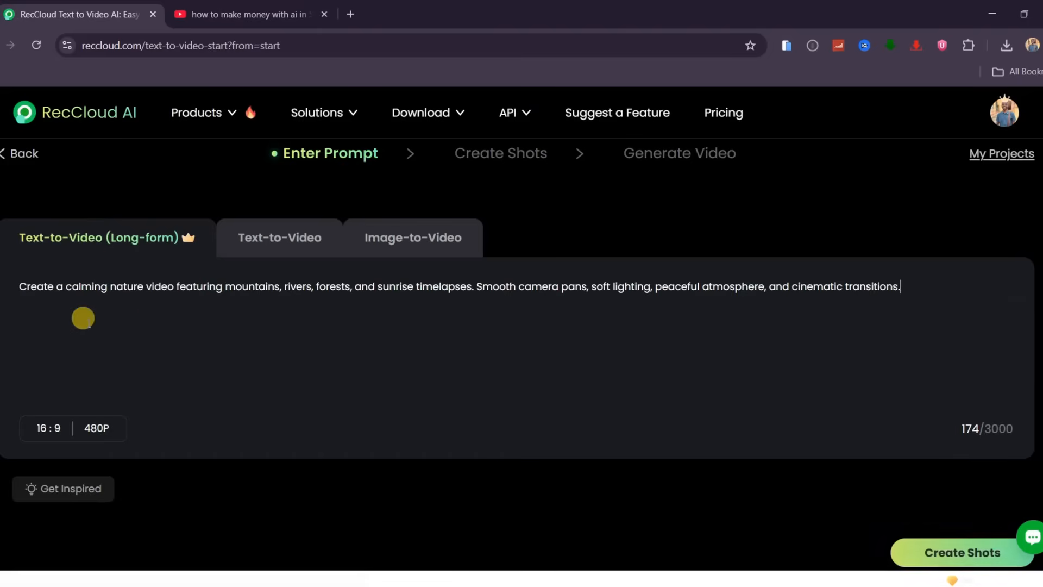
left_click(48, 428)
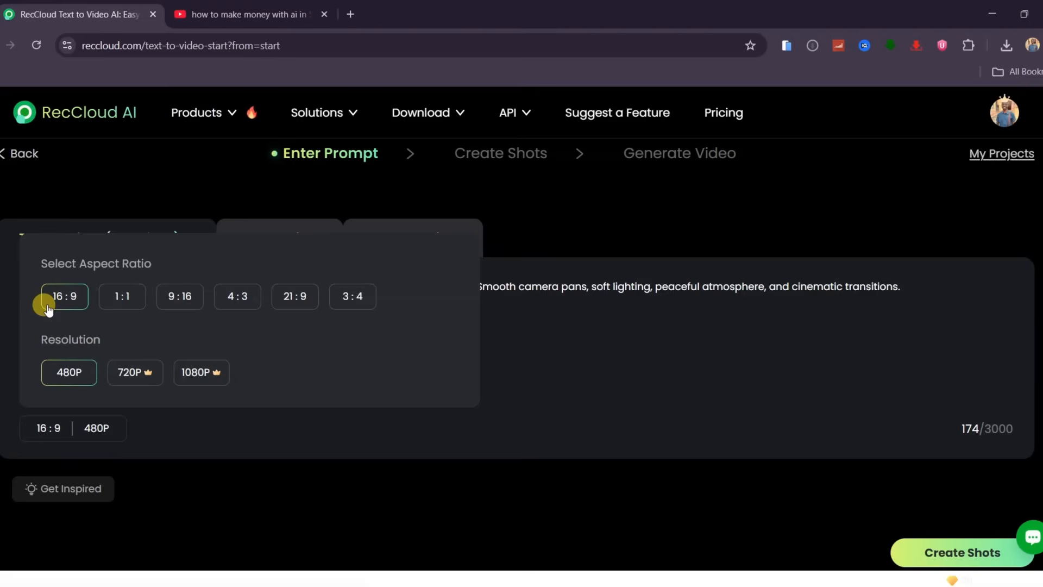
left_click(134, 371)
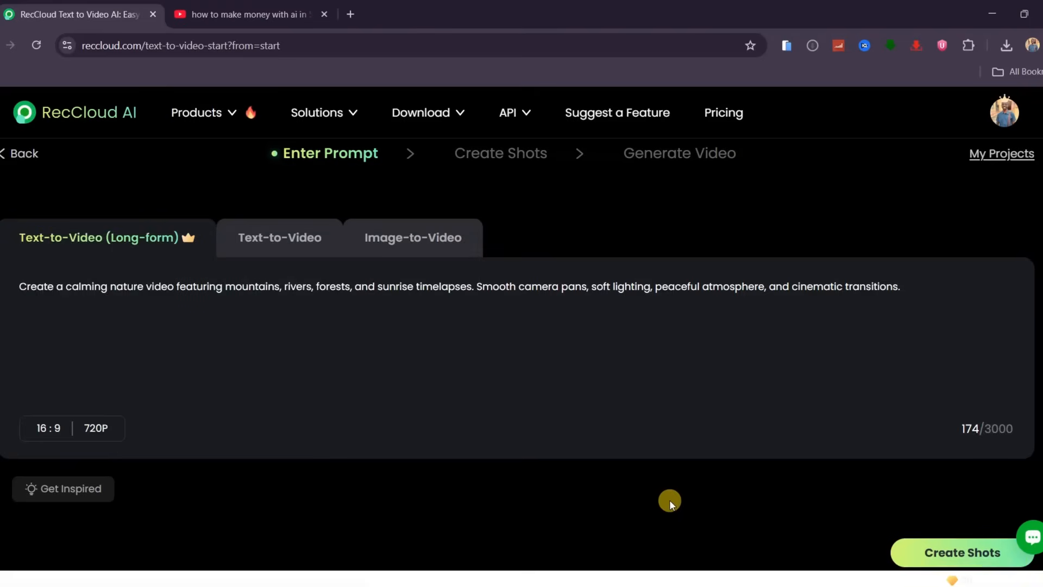
left_click(961, 552)
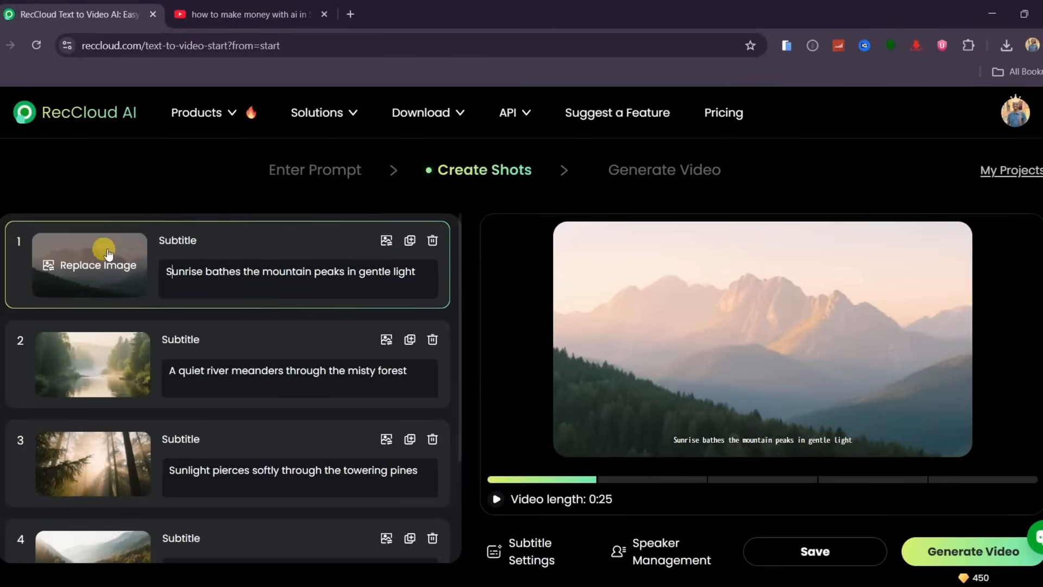
scroll("down", 3)
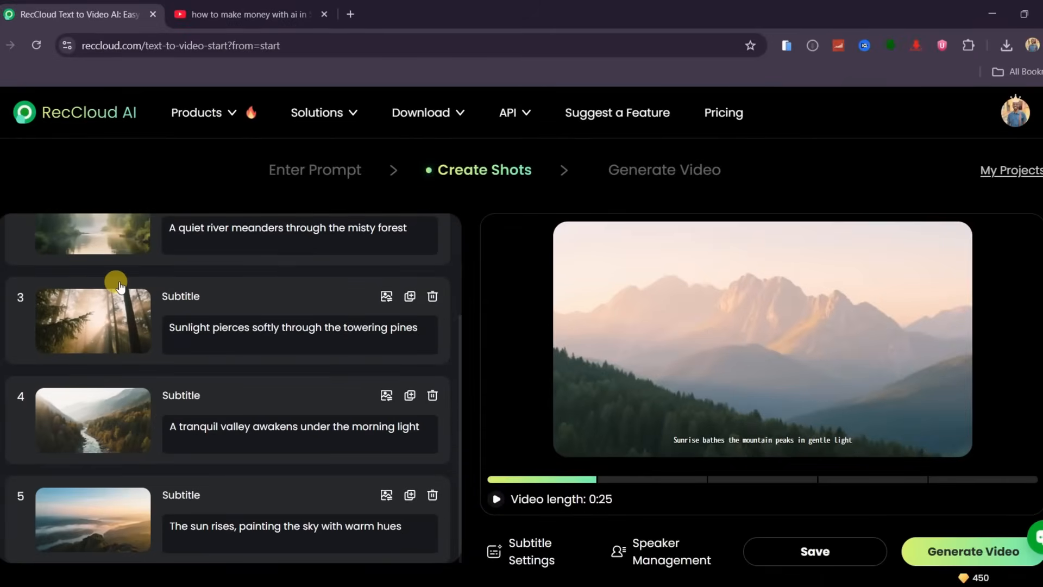
mouse_move(93, 419)
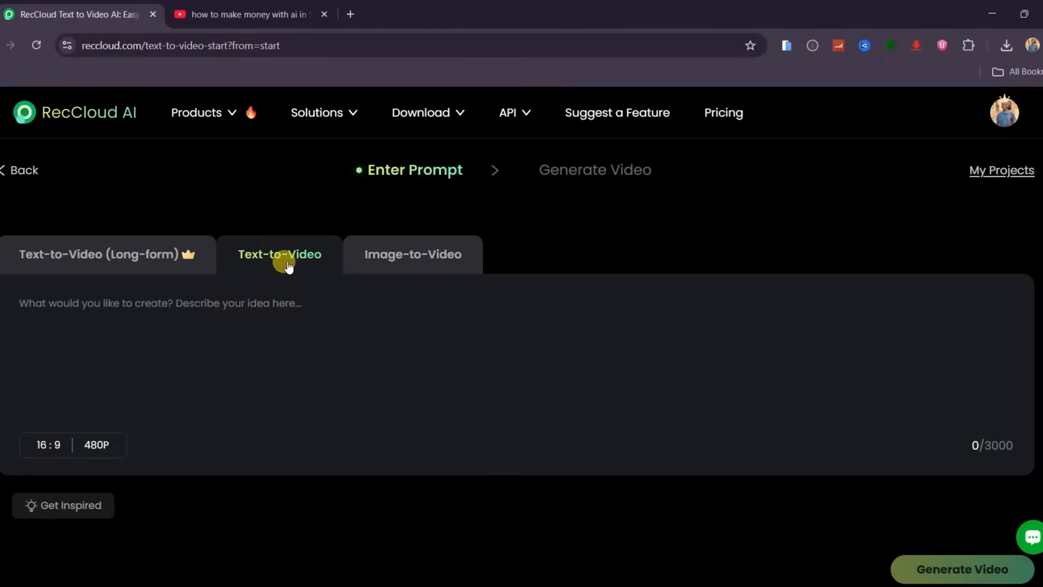
- Generate a video from 'A person standing on a cliff at sunset looking toward the horizon' and go back to the creation page
type("A person standing on a cliff at sunset looking toward the horizon. Wind moves their clothes slightly, golden light fills the scene, emotional and inspiring mood.")
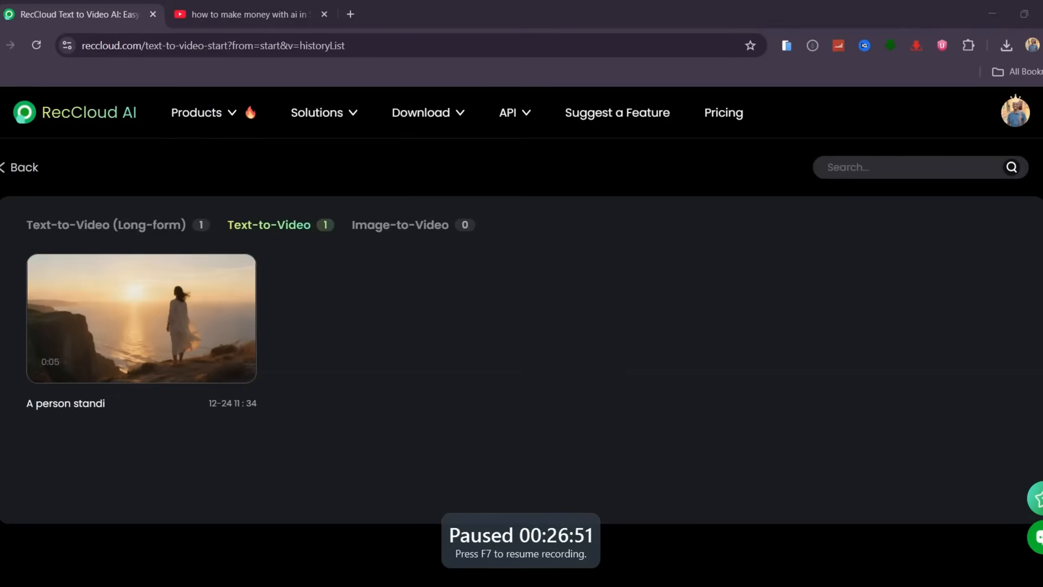
left_click(141, 318)
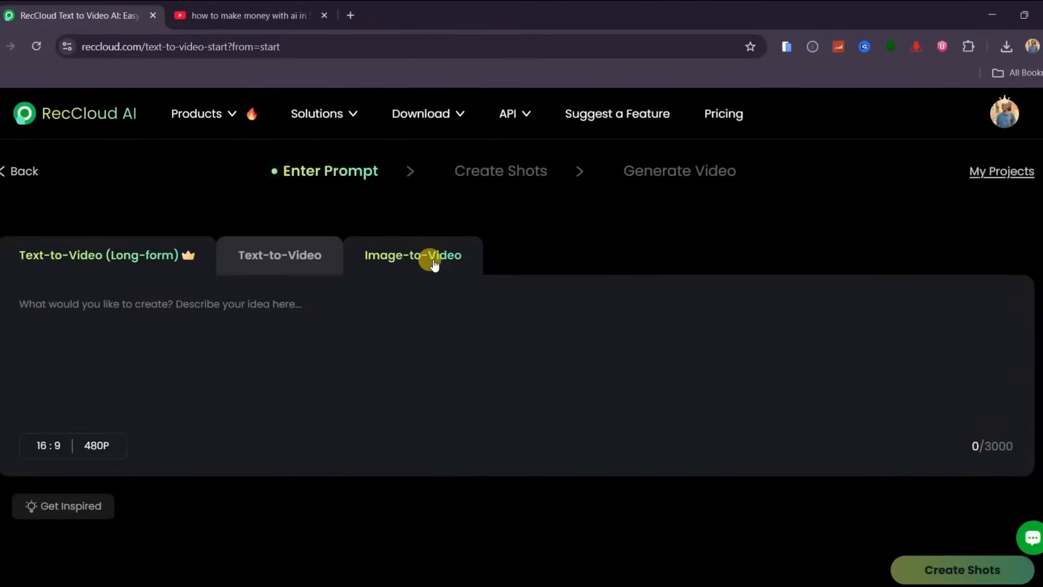
- Make an Image-to-Video clip of the orange car photo with 'realistic forward motion, subtle vibration, wheels rotating' at 720P
left_click(413, 254)
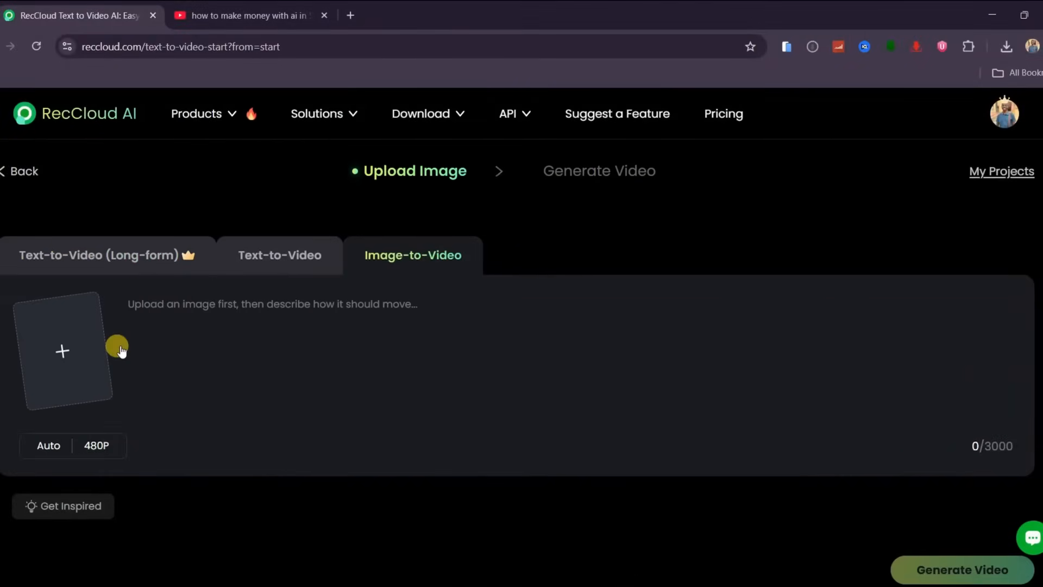
left_click(62, 351)
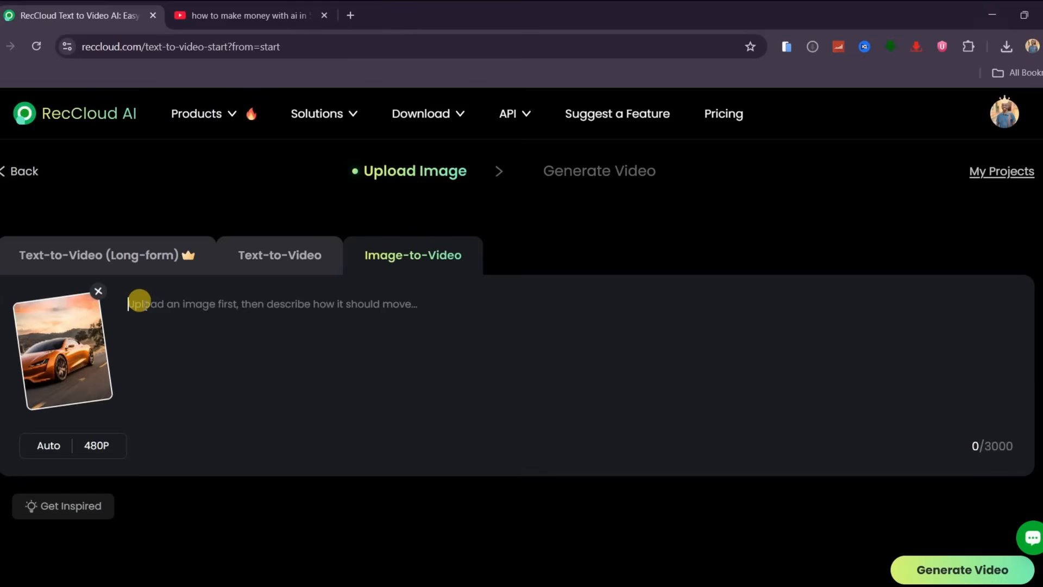
type("Add realistic forward motion to the car, subtle vibration from the road, wheels rotating naturally, reflections shifting across the car body as light changes. The environment moves smoothly past the vehicle, sky clouds drift slowly, and lighting transitions gently to enhance the cinematic driving mood.")
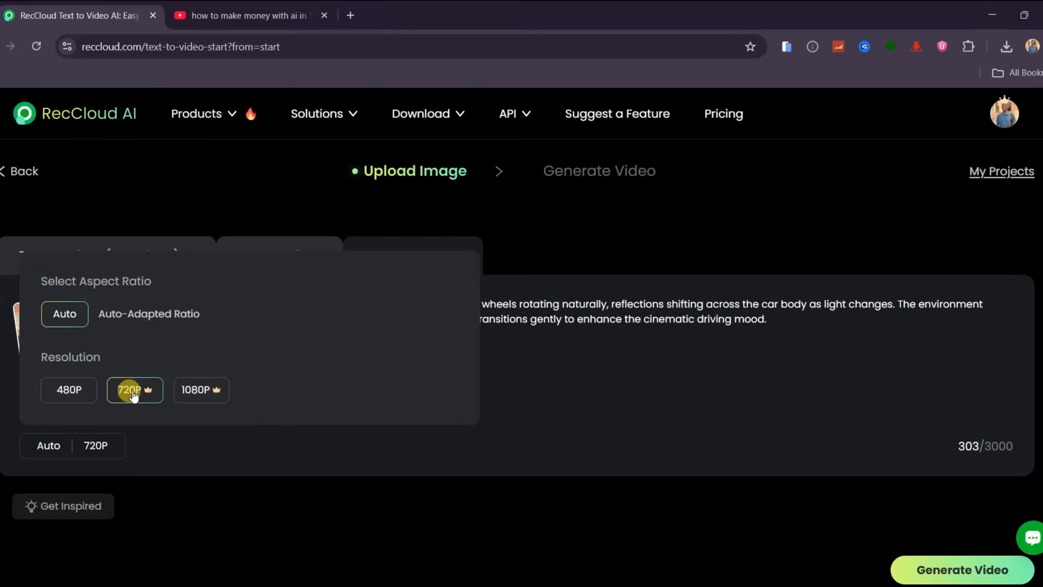
left_click(1005, 47)
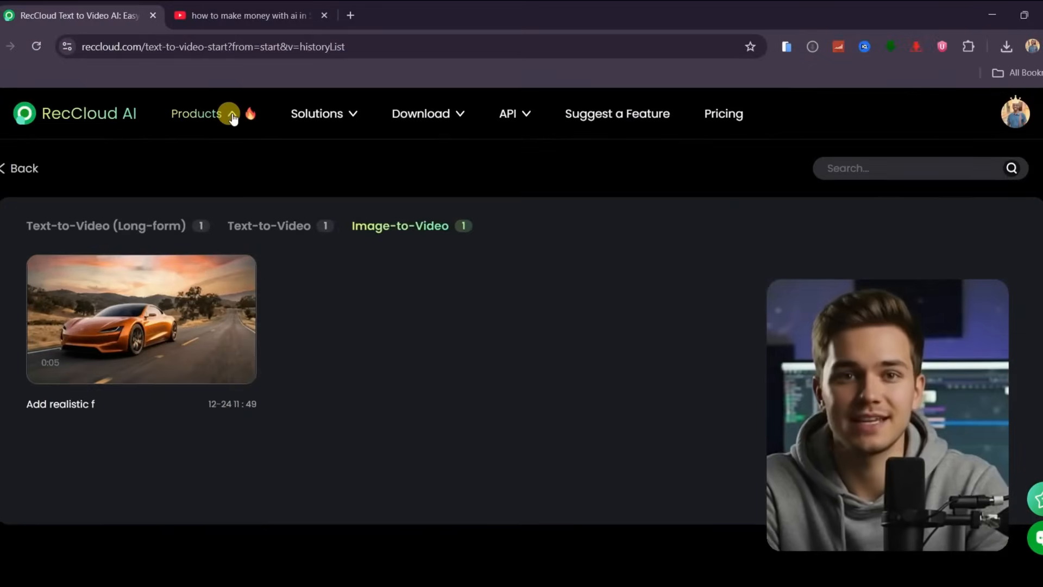
- Browse the Products and Solutions menus, then follow the recCloud.com description link to the AI Tools page
left_click(197, 113)
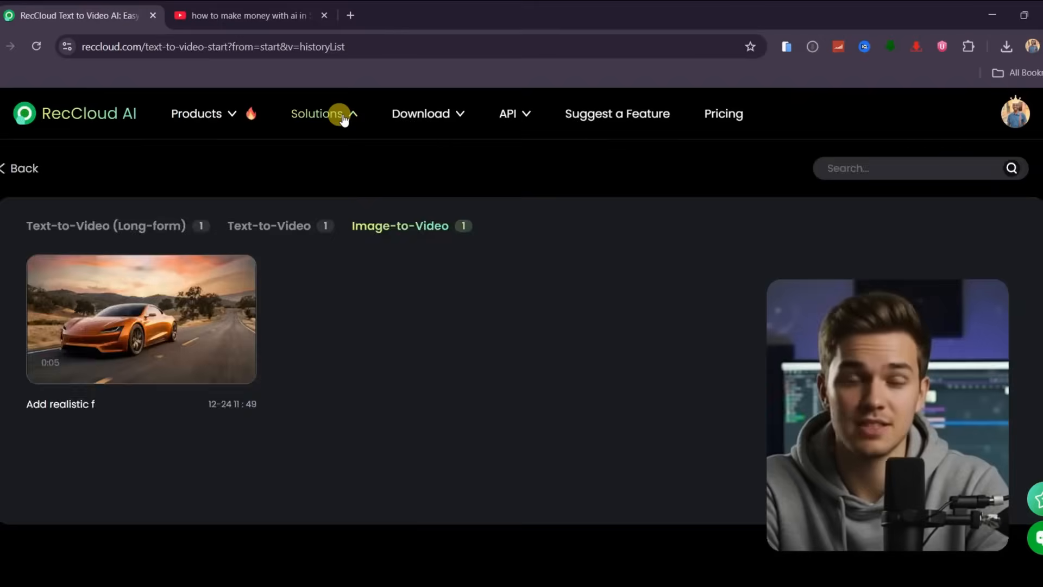
left_click(319, 113)
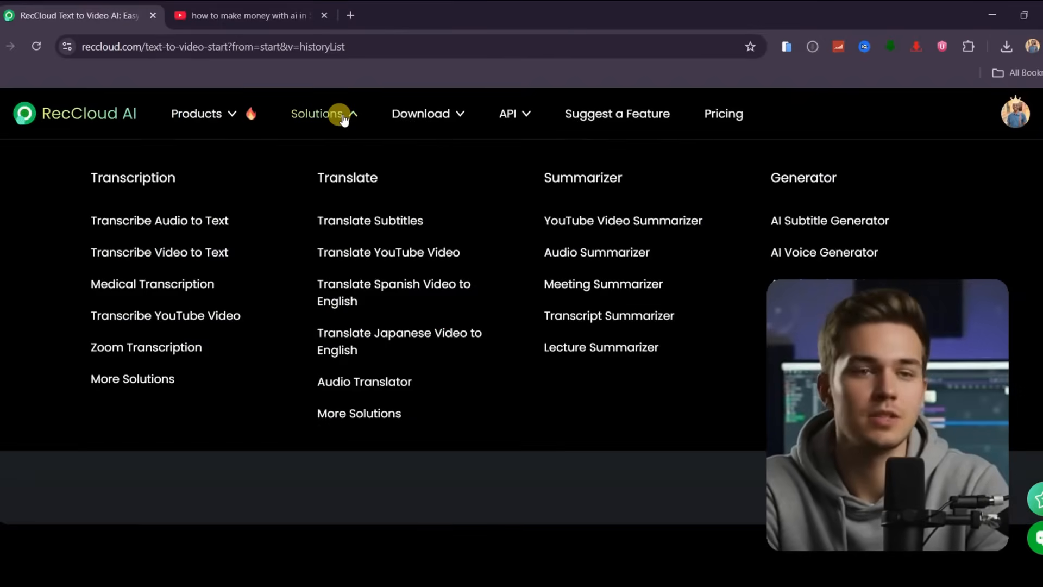
mouse_move(105, 238)
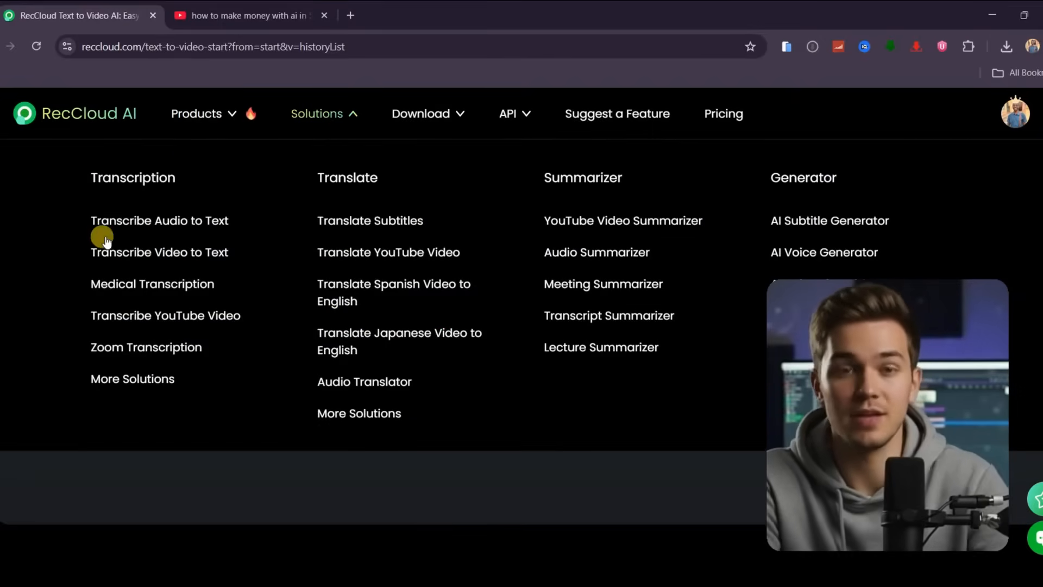
mouse_move(428, 239)
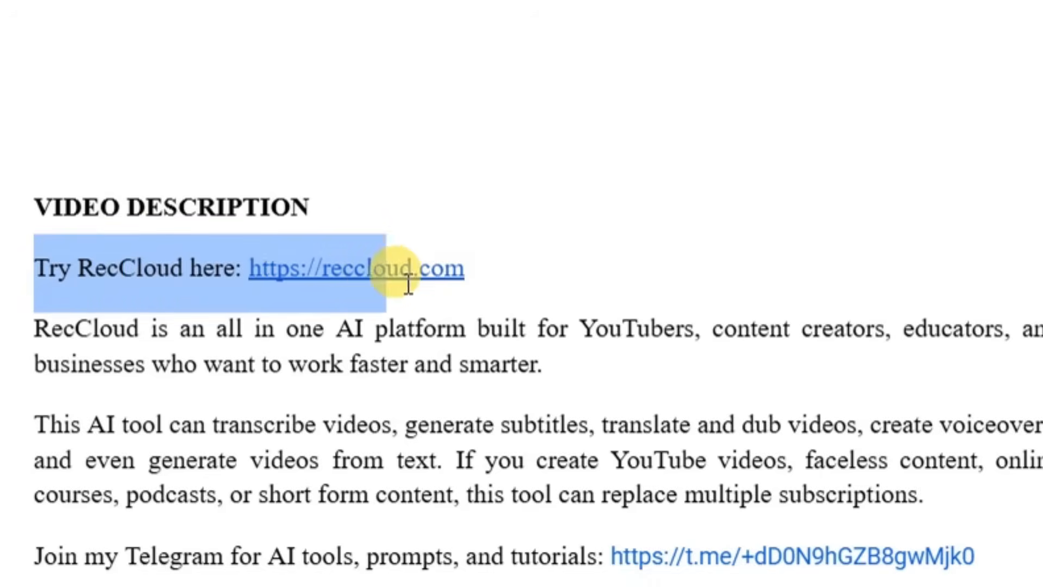
left_click(356, 268)
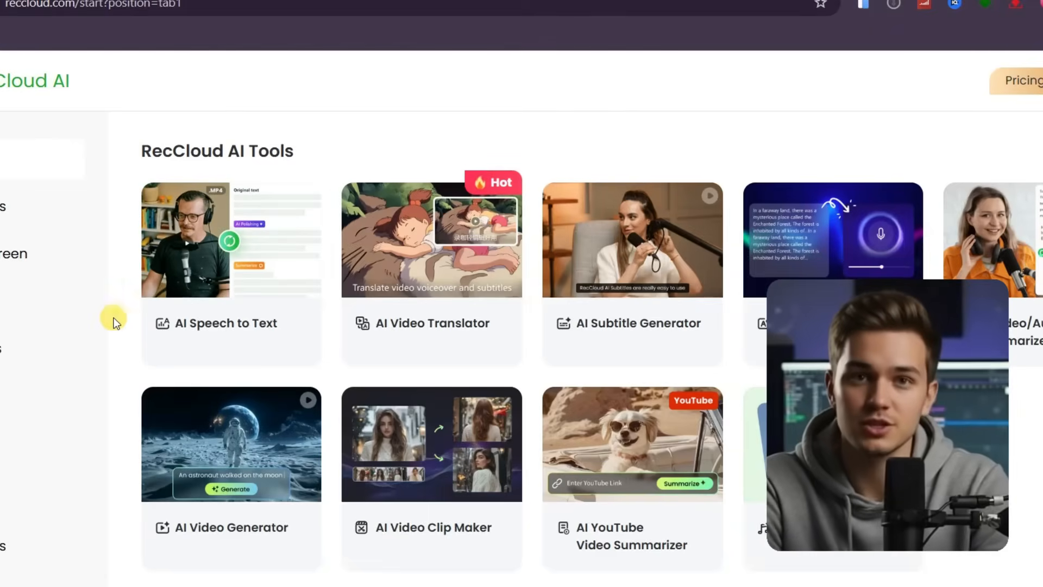